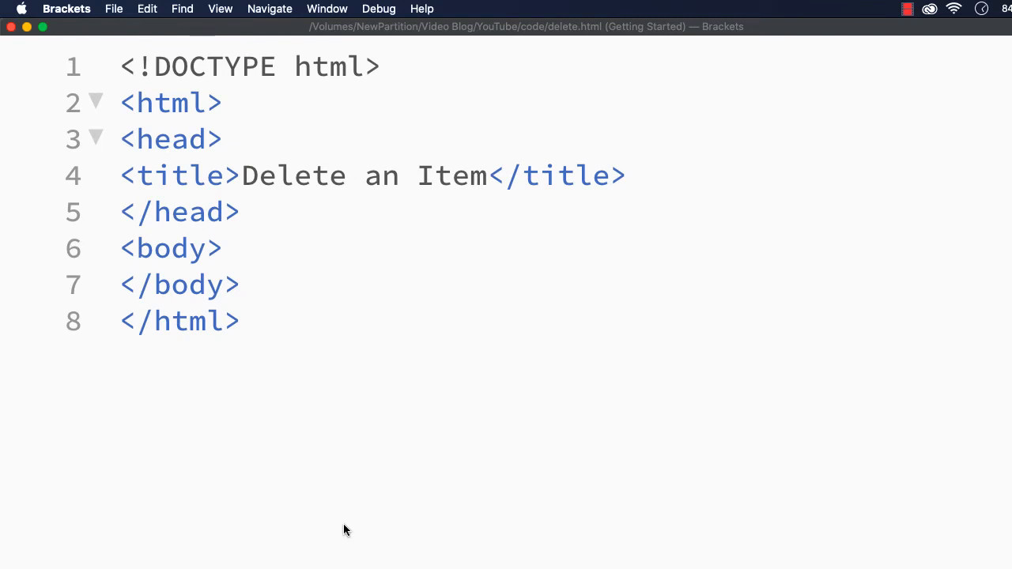
Insert an empty <script type="text/javascript"> block on a new line after the title.
click(241, 320)
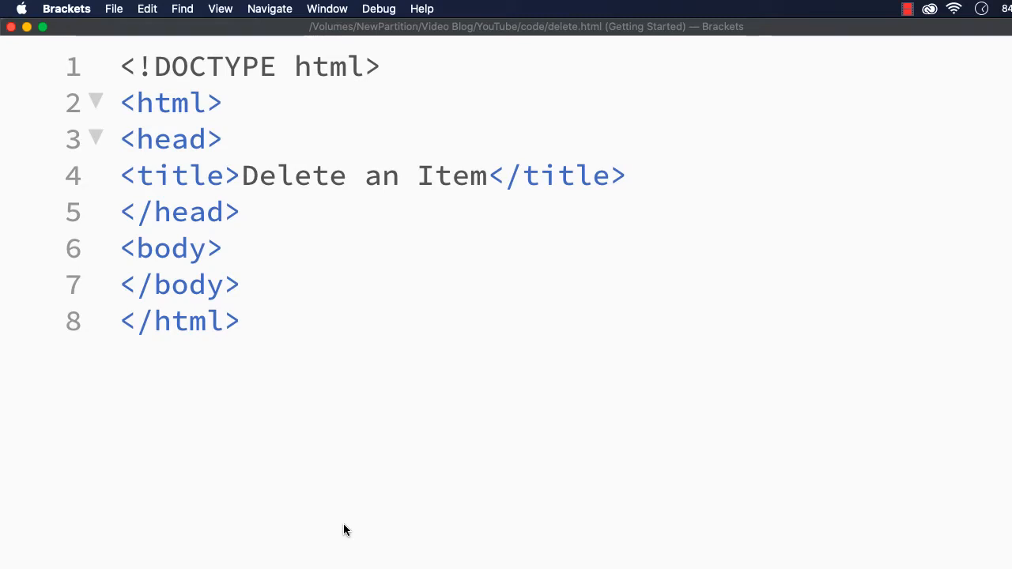
click(241, 320)
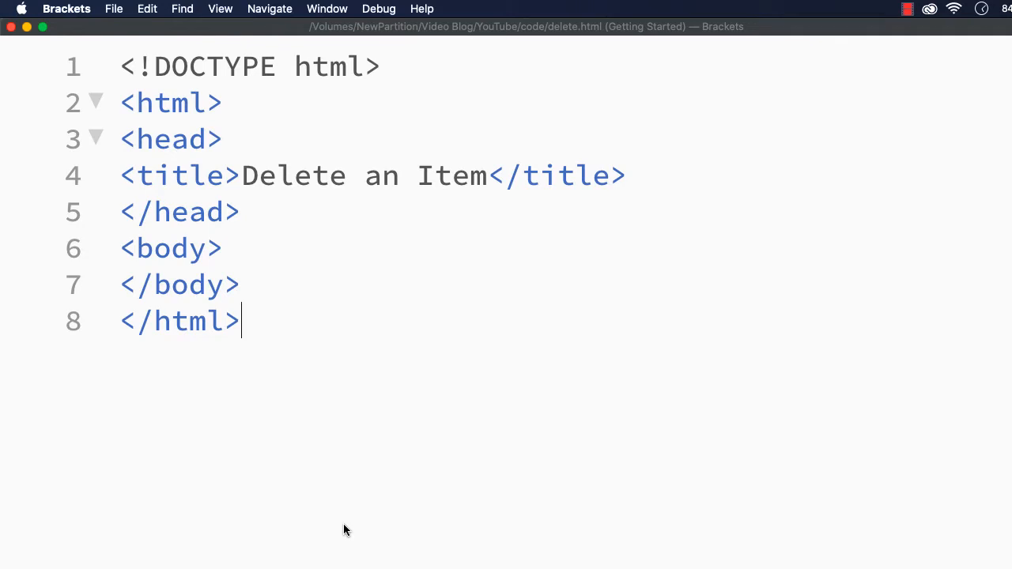
mouse_move(357, 427)
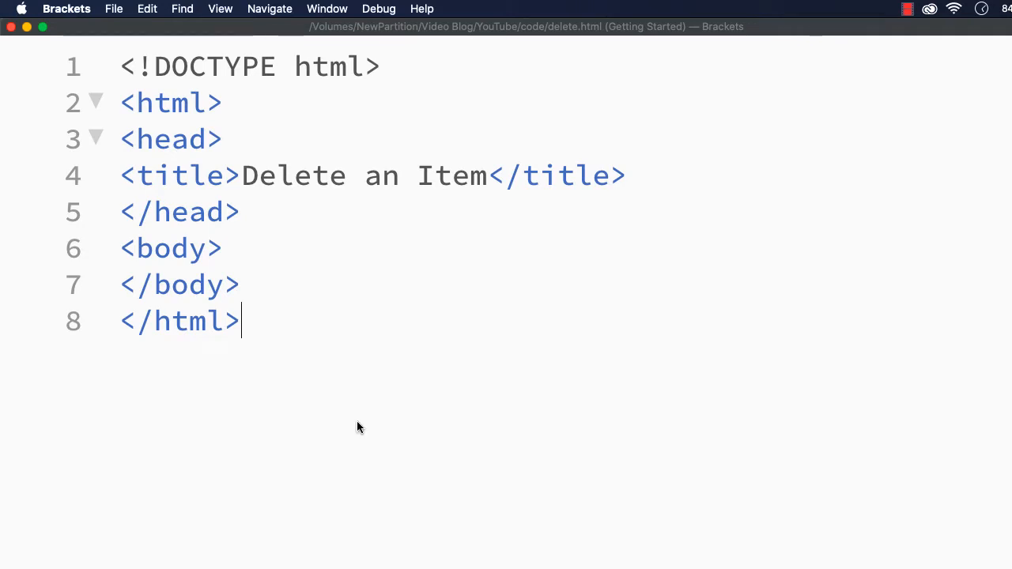
click(624, 176)
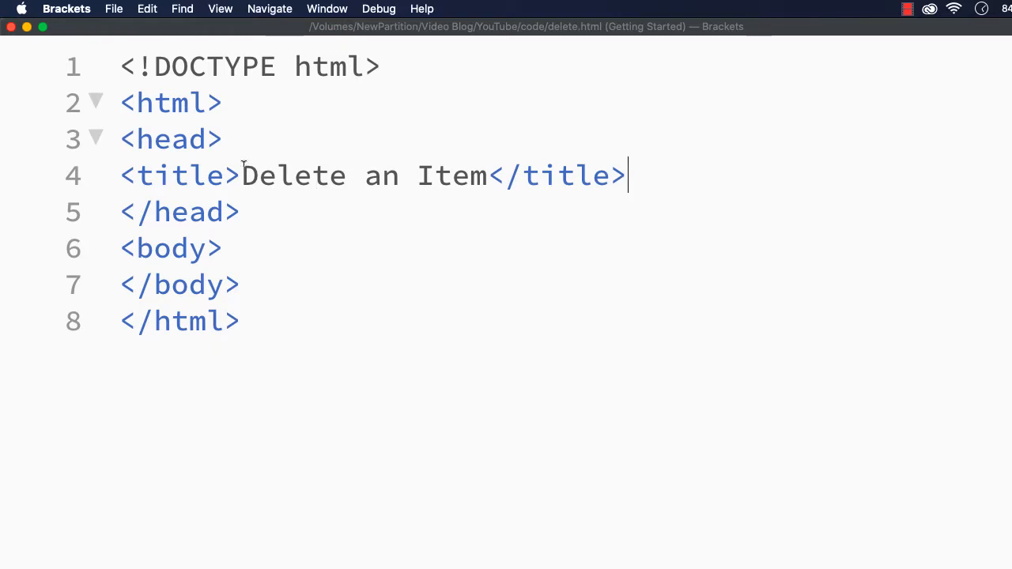
mouse_move(759, 124)
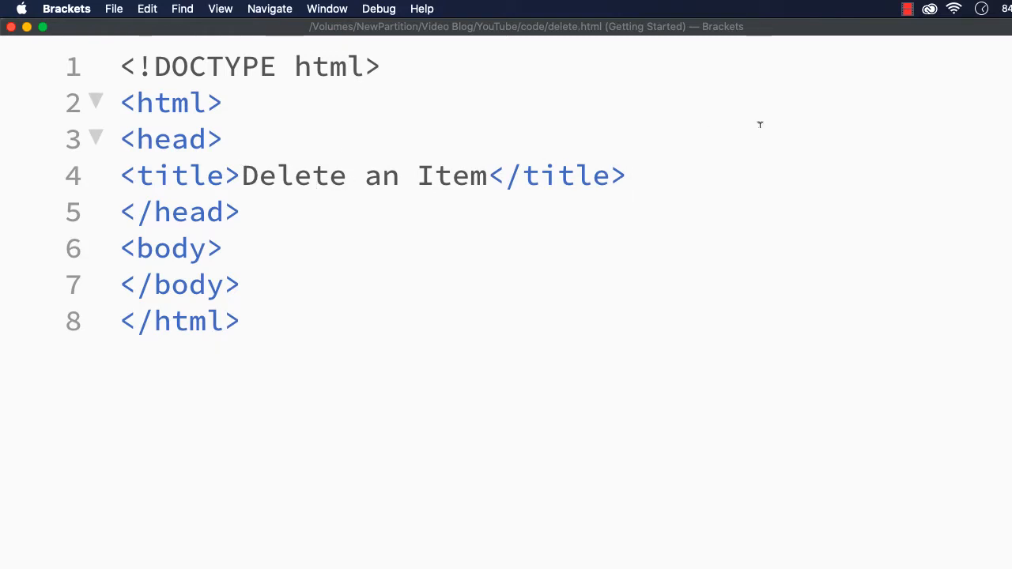
key(enter)
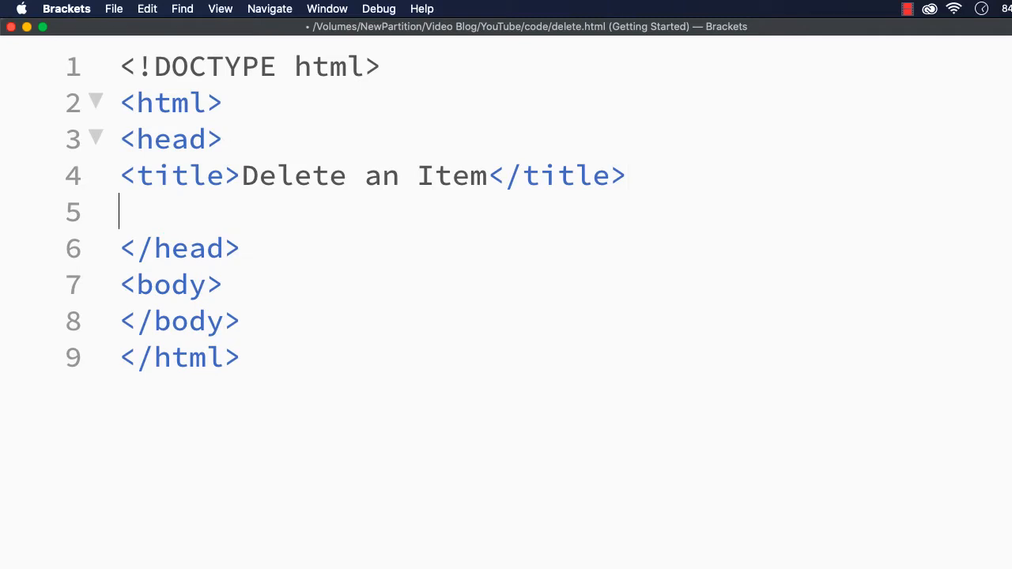
text(<)
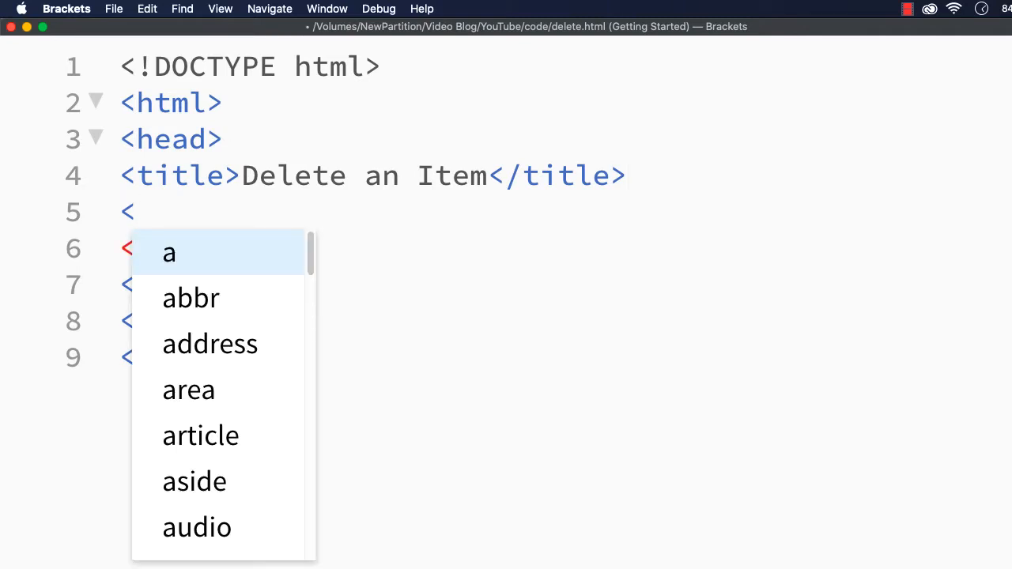
text(script type="te)
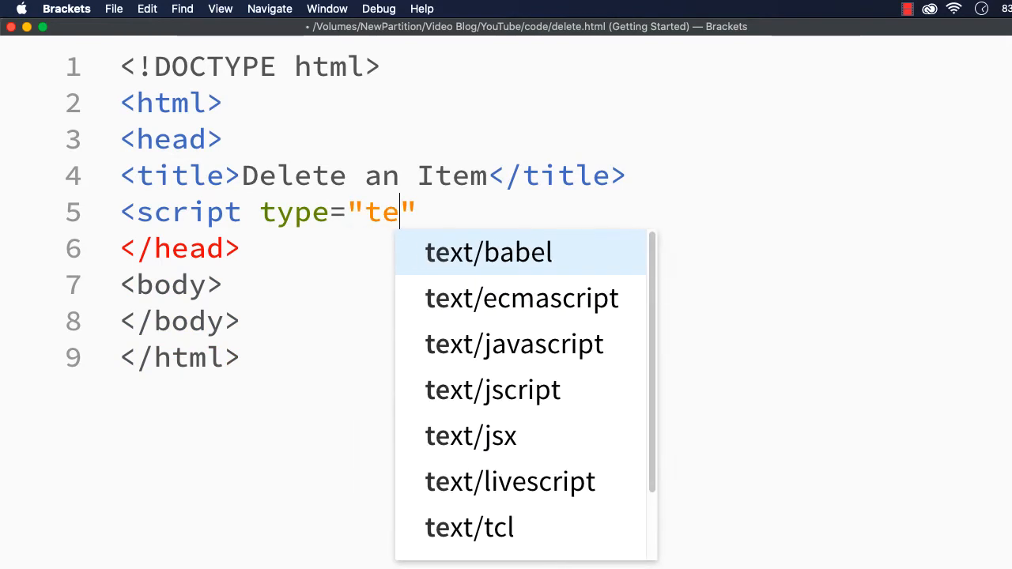
click(514, 344)
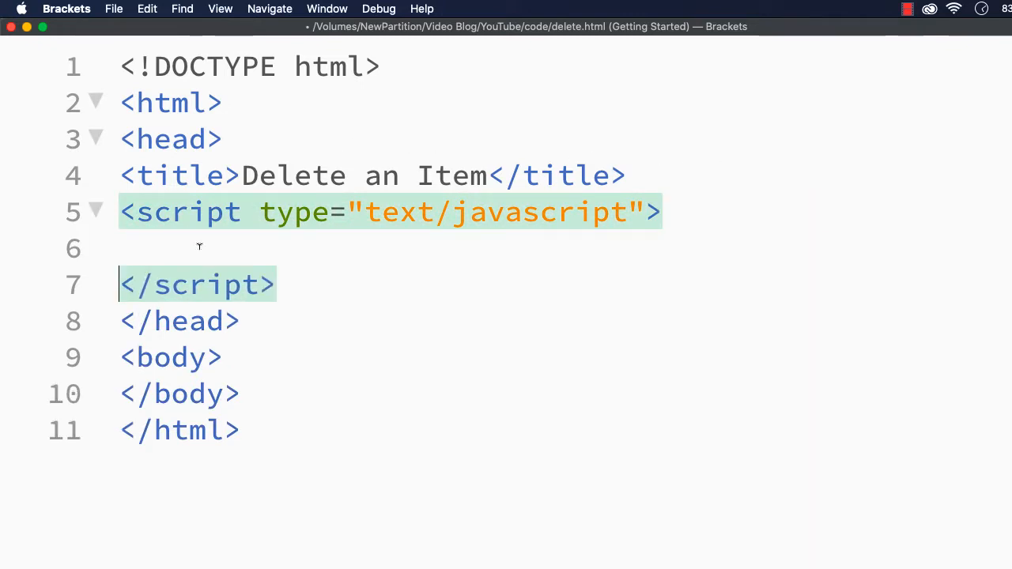
Write var myArr = ["A", "B", "C", "D", "E", "F", "G"]; inside the script block.
text(var)
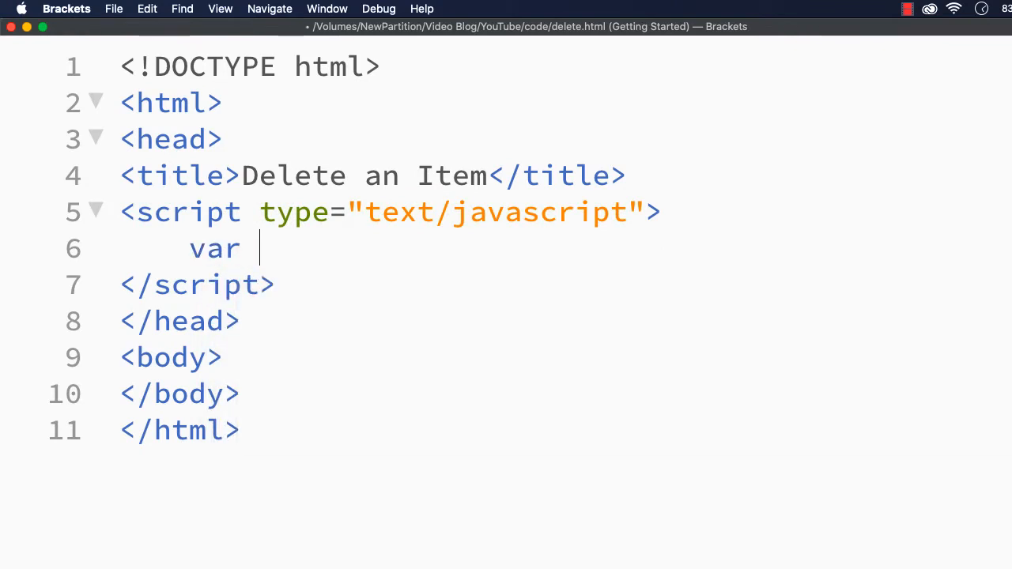
text(myAr)
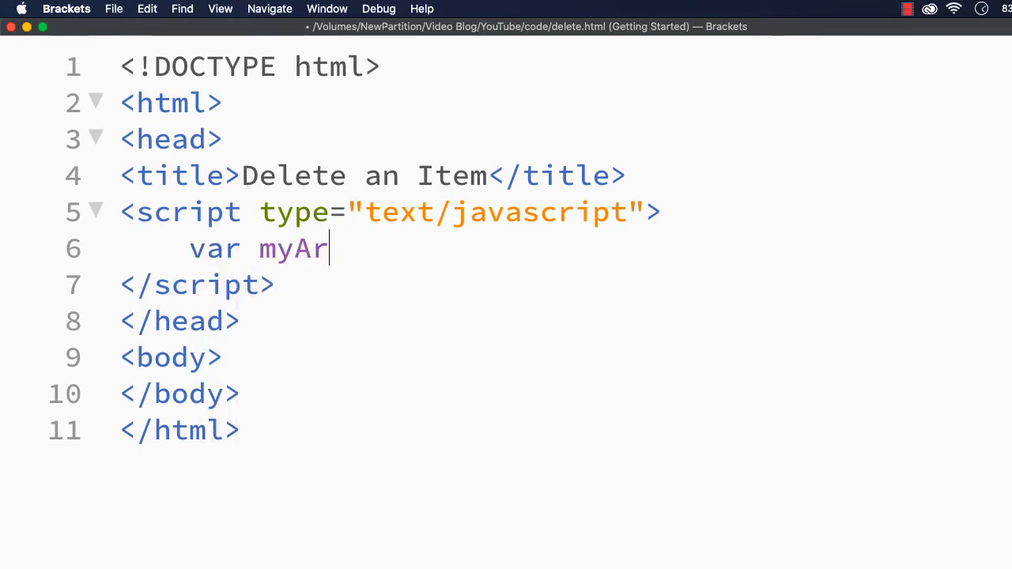
text(r =)
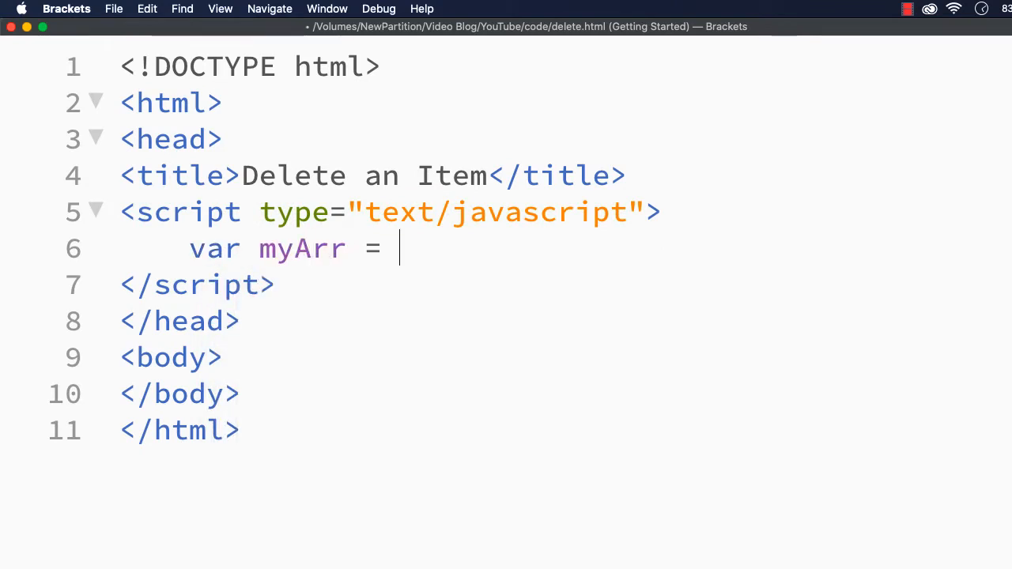
text(["A"])
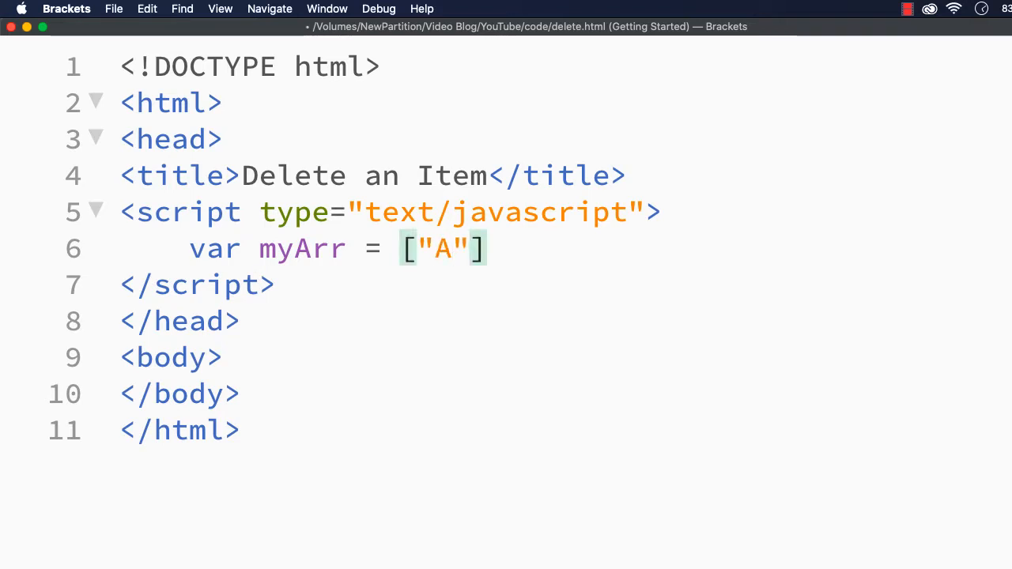
text(, "B")
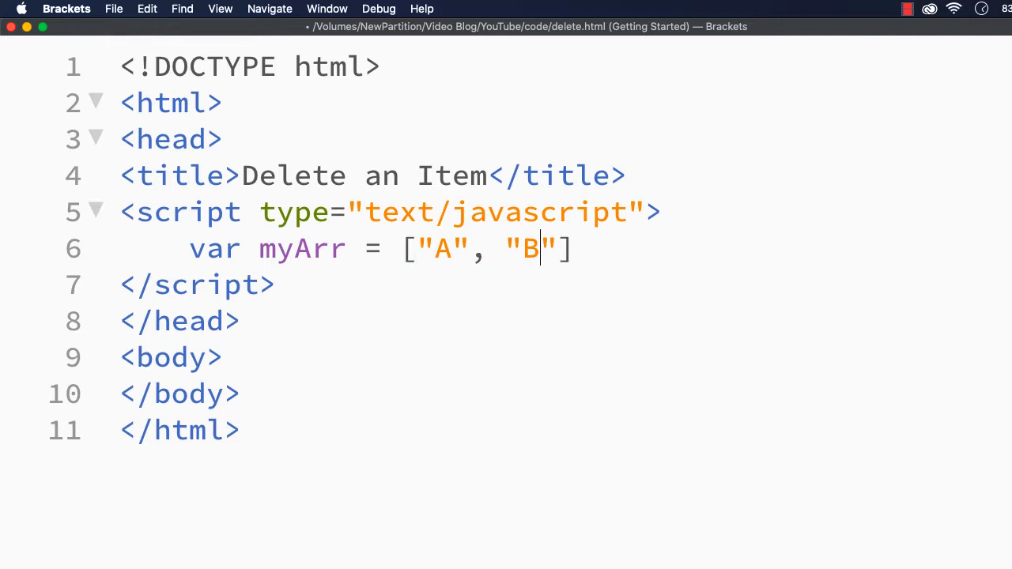
text(, "C", "D")
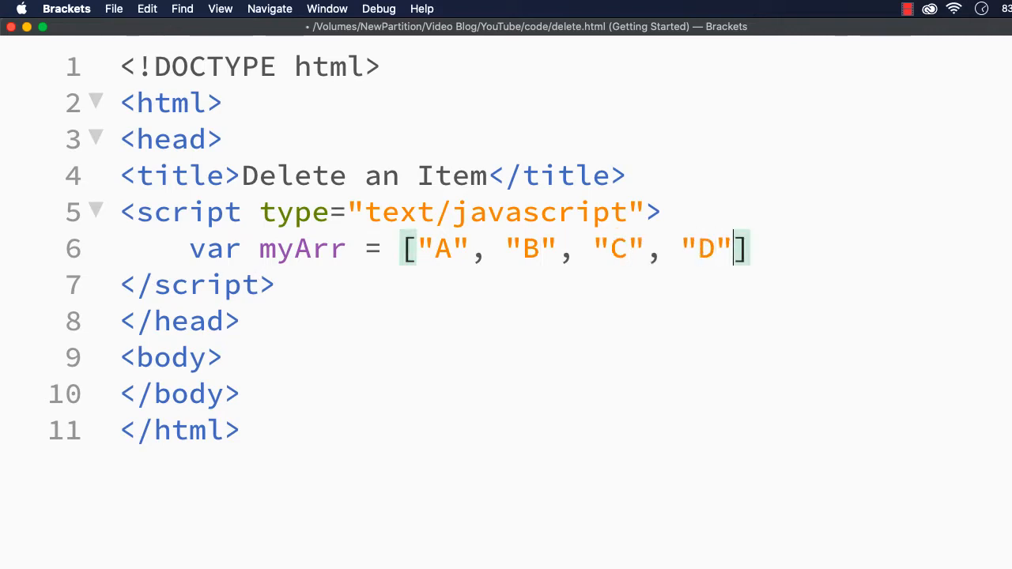
text(, "E")
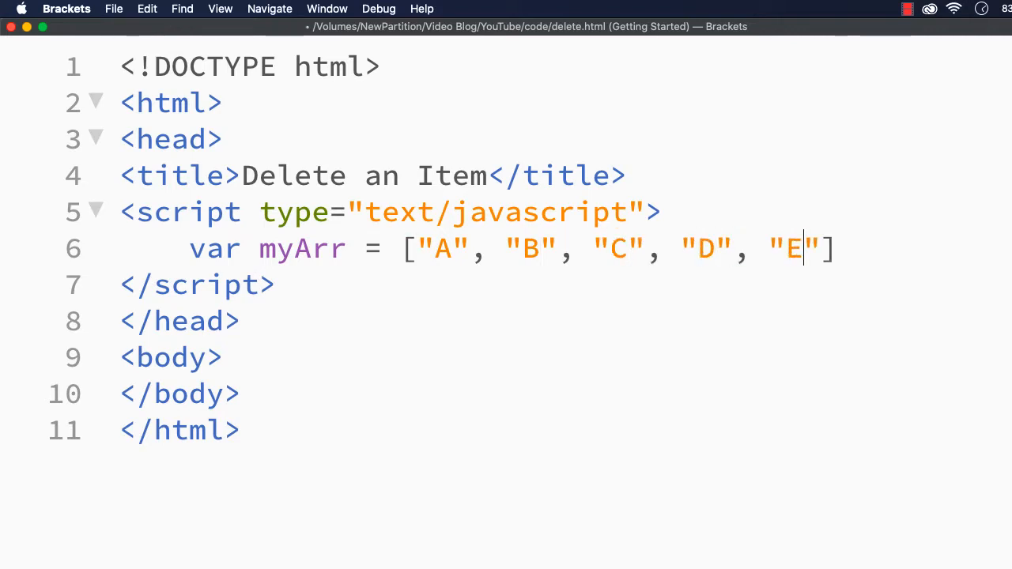
text(,)
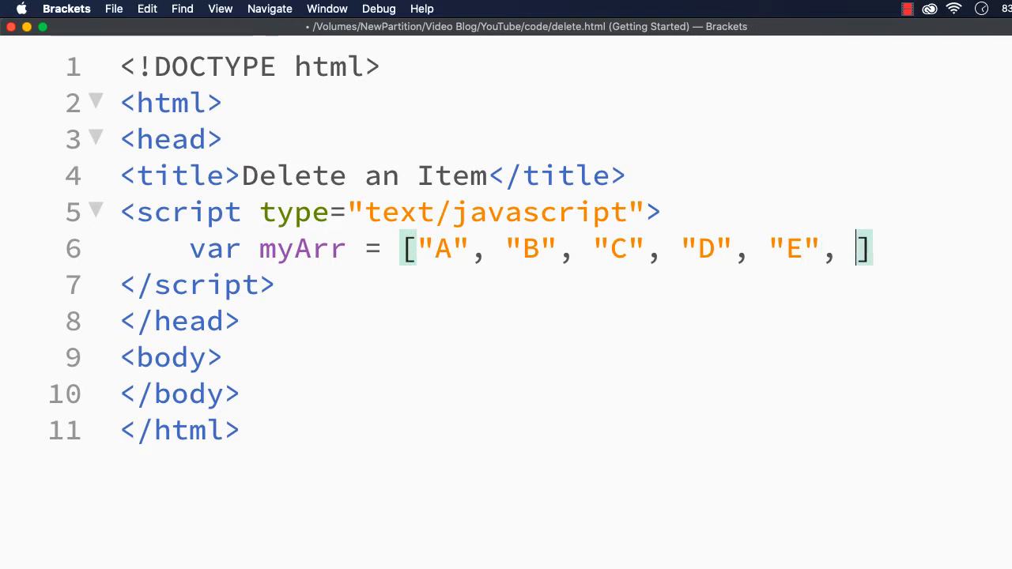
text("F")
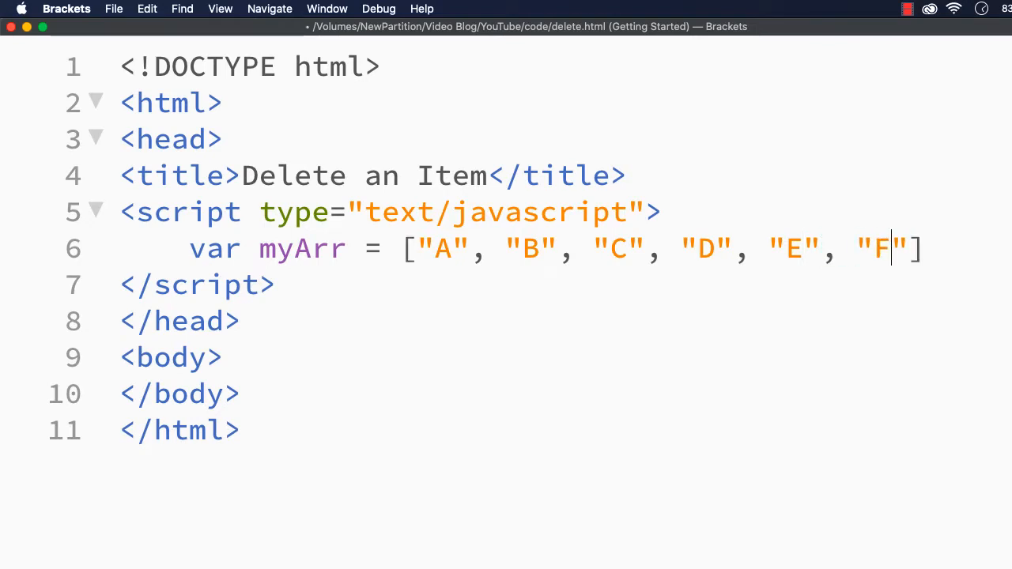
text(, "G")
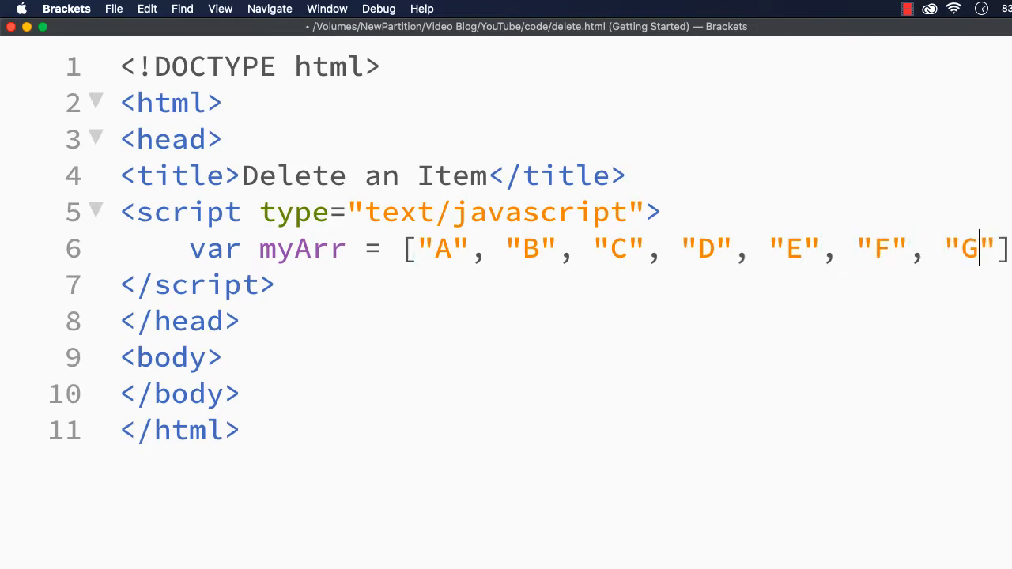
text(;)
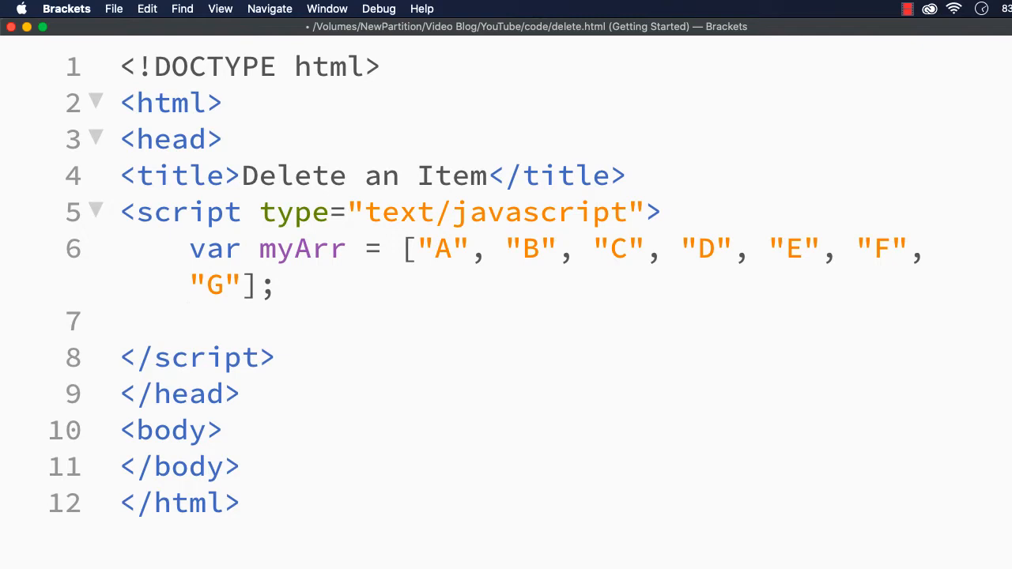
Add console.log("Before Deleting: " + myArr); below the array declaration.
text(console.lo)
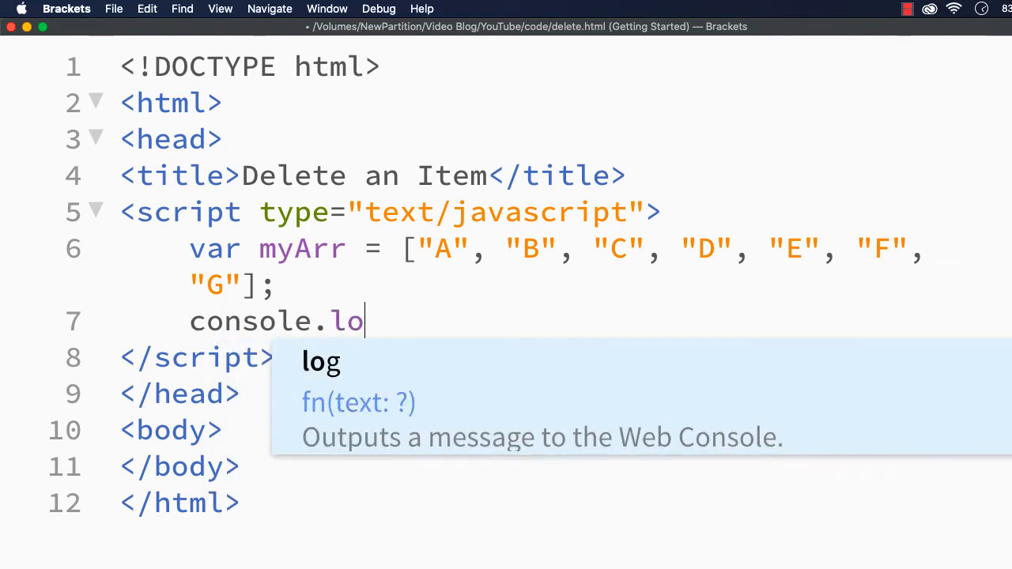
text(g("Before"))
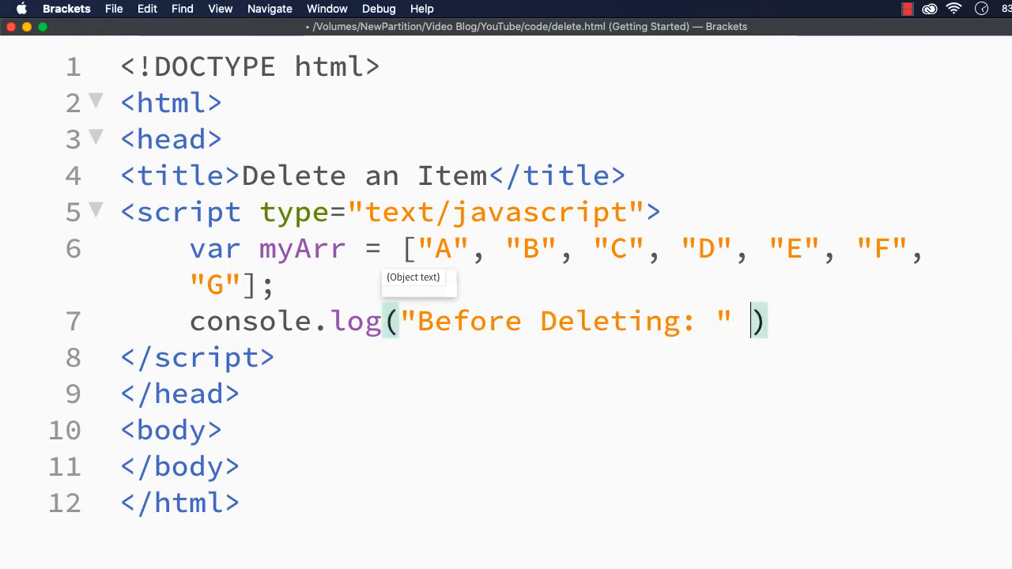
text(+ myArr)
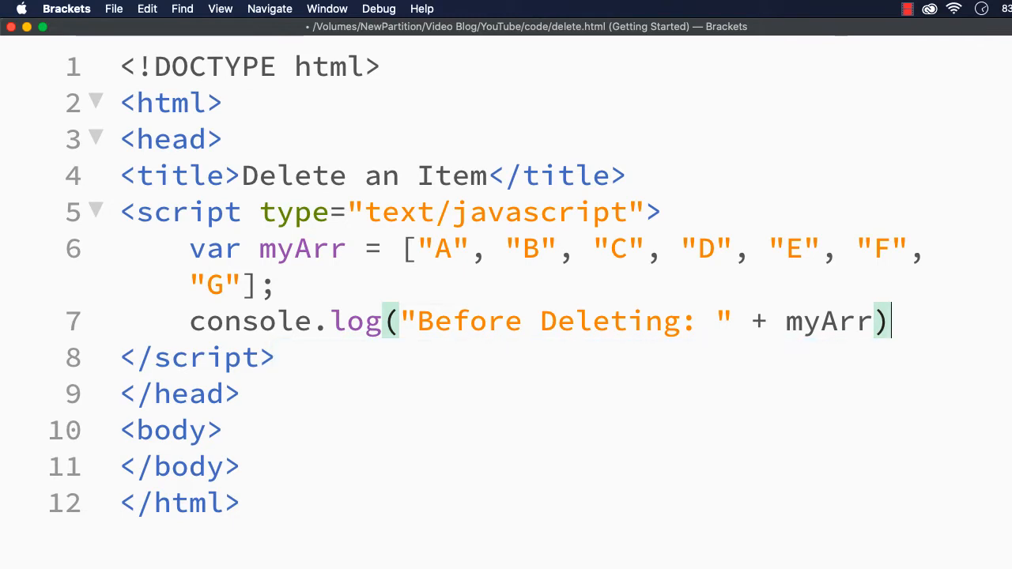
text(;)
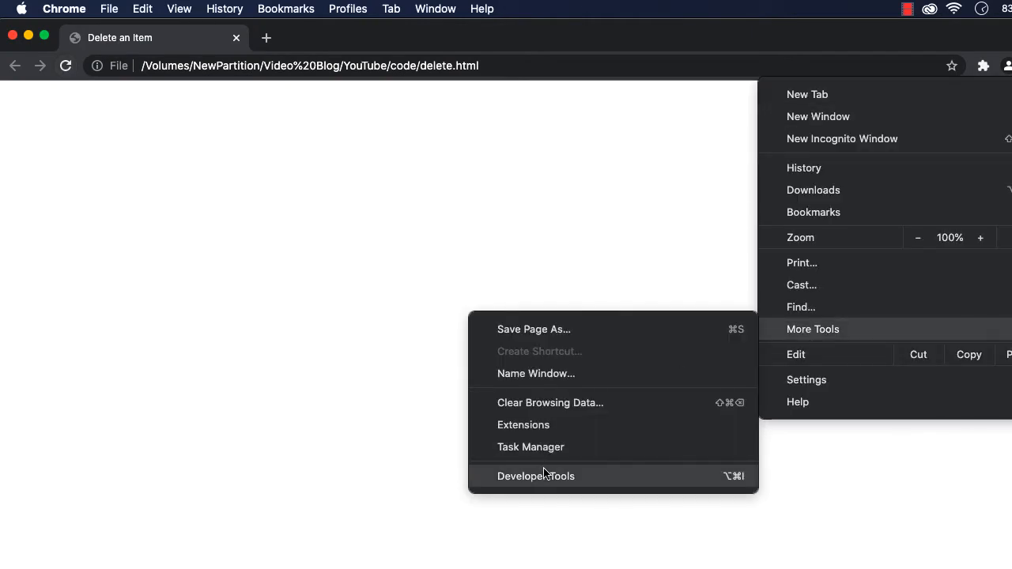
Open Chrome's Developer Tools on the Delete an Item page.
click(535, 475)
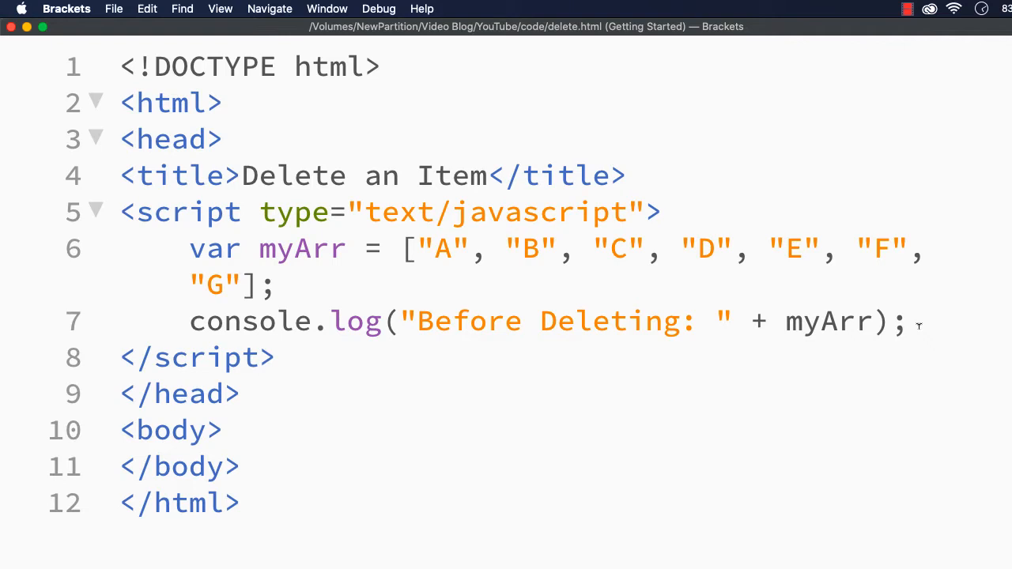
Add var myIndex = myArr.indexOf("D"); on line 8 using code hints.
text(var)
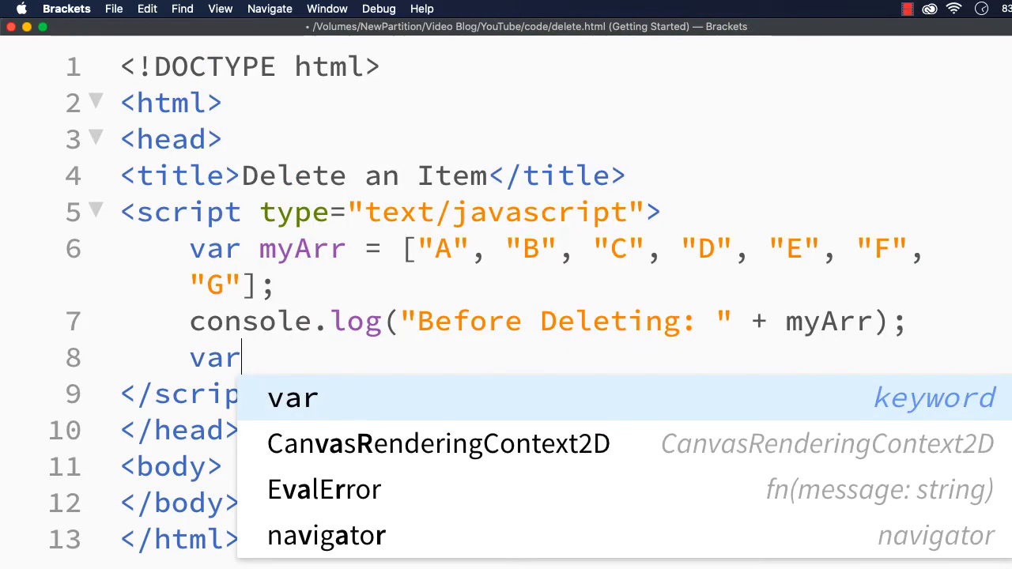
text(myI)
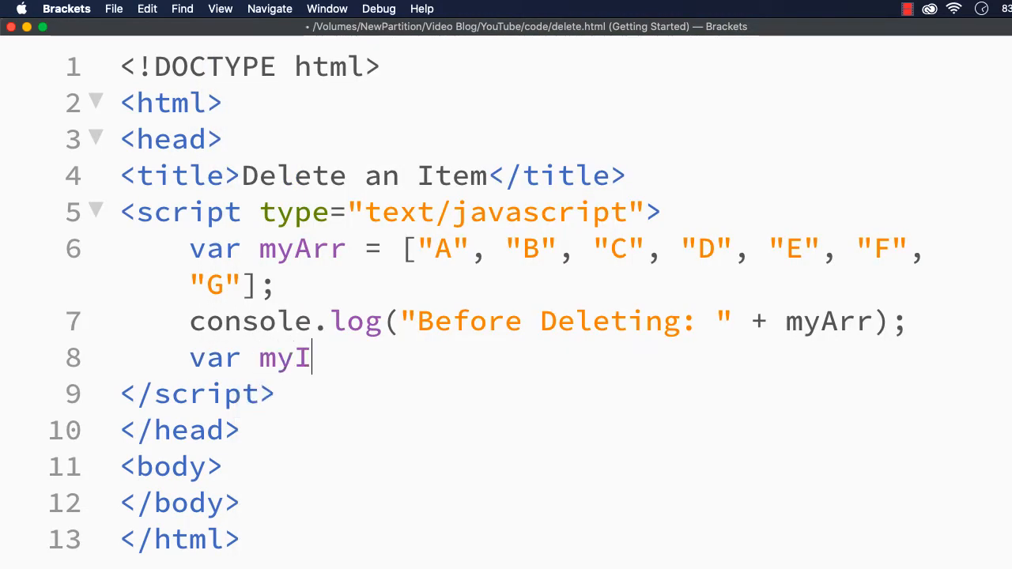
text(ndex =)
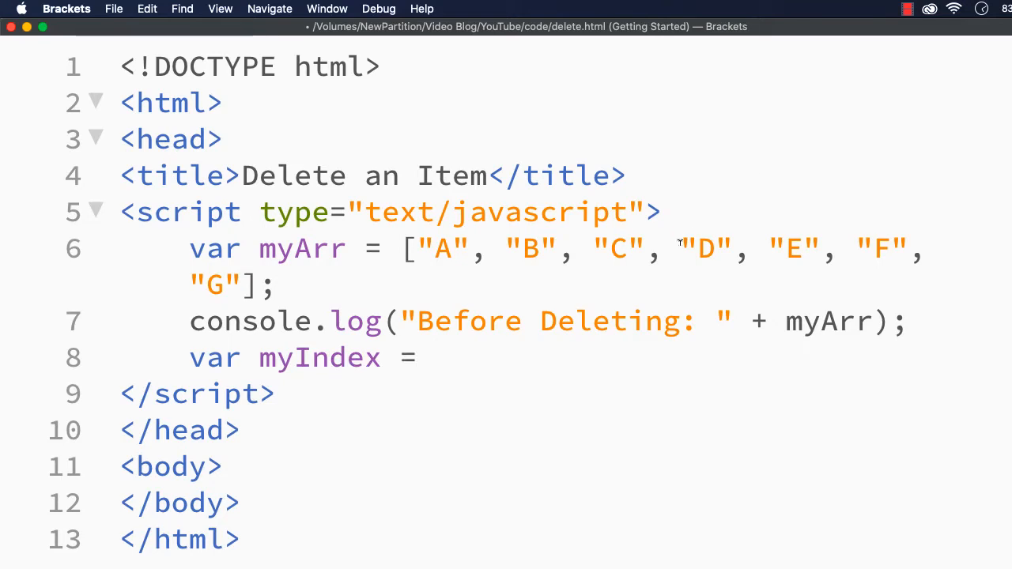
double_click(704, 248)
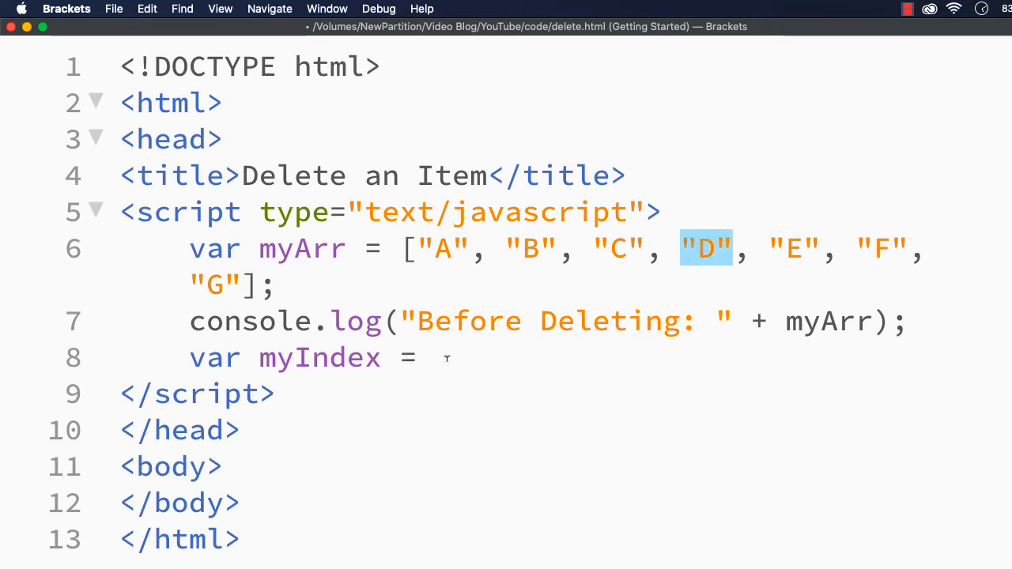
text(myArr.indexOf)
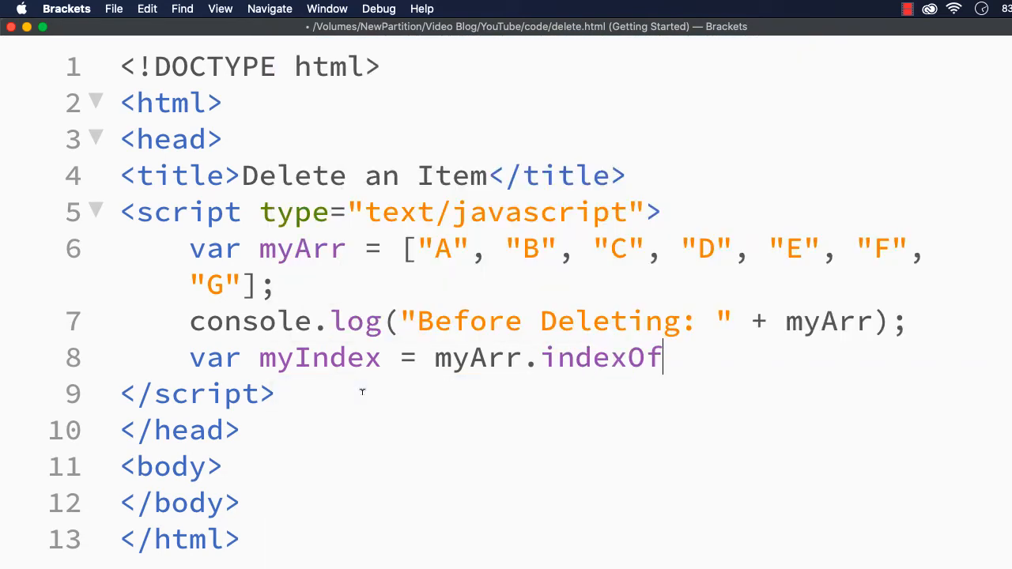
text(())
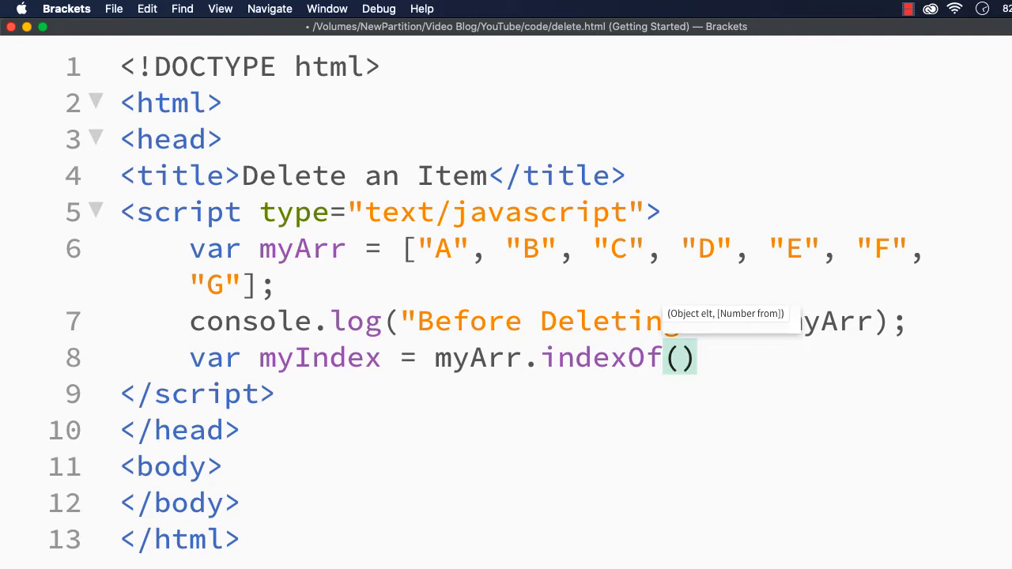
text("D")
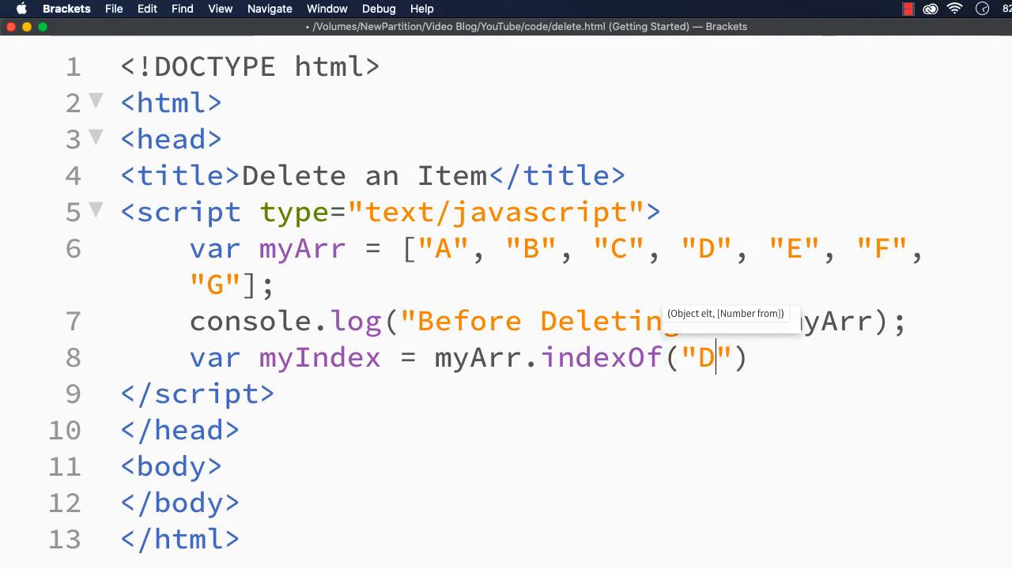
double_click(320, 357)
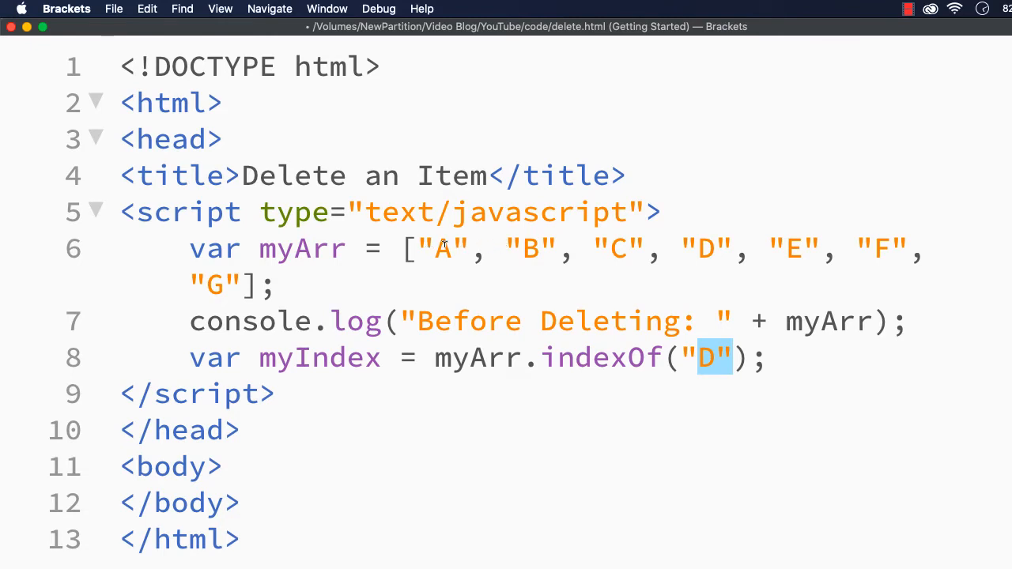
mouse_move(627, 228)
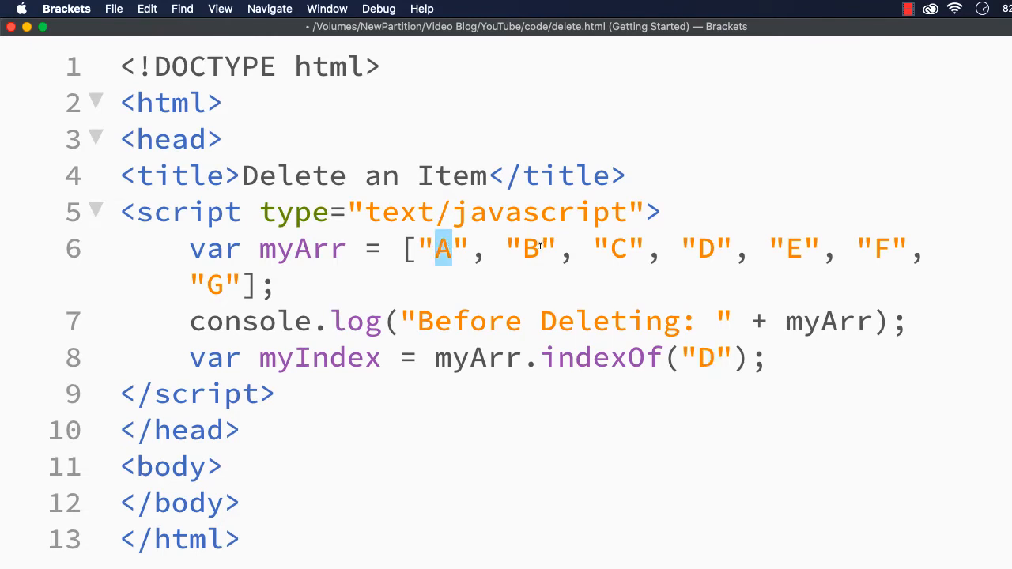
click(717, 248)
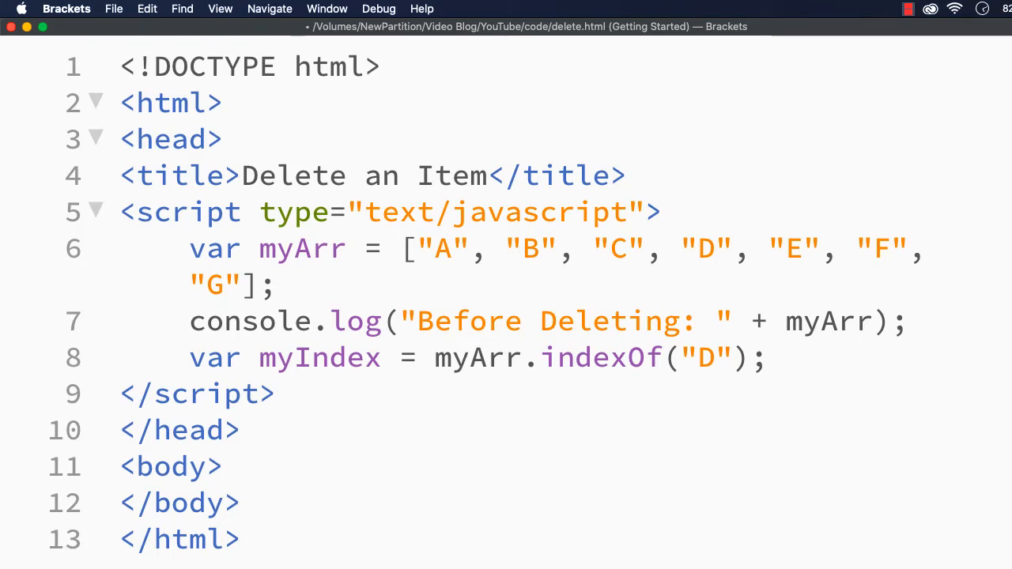
Write if(myIndex > -1) followed by an empty pair of curly braces.
text(if(myIndex)
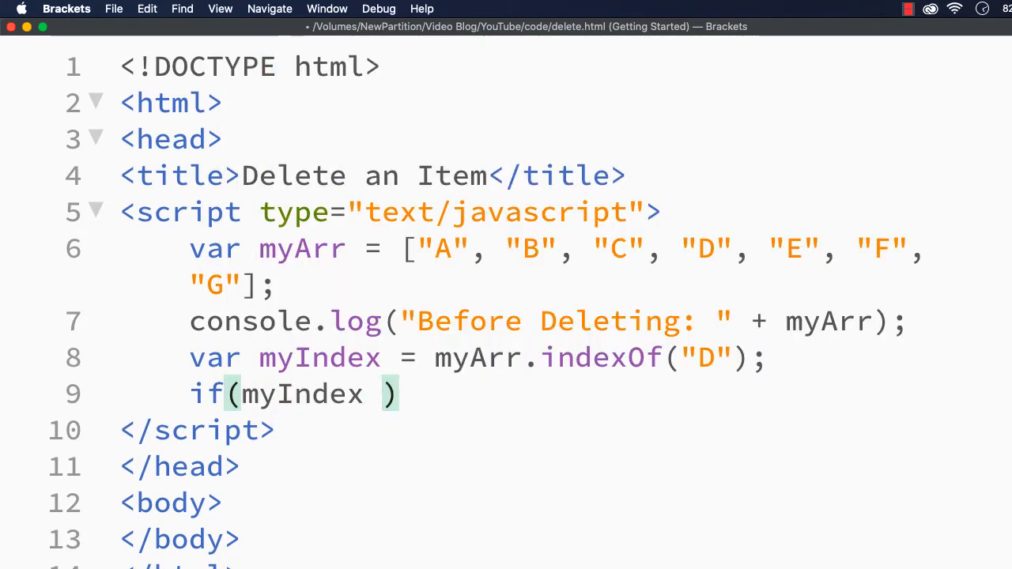
text(> -1)
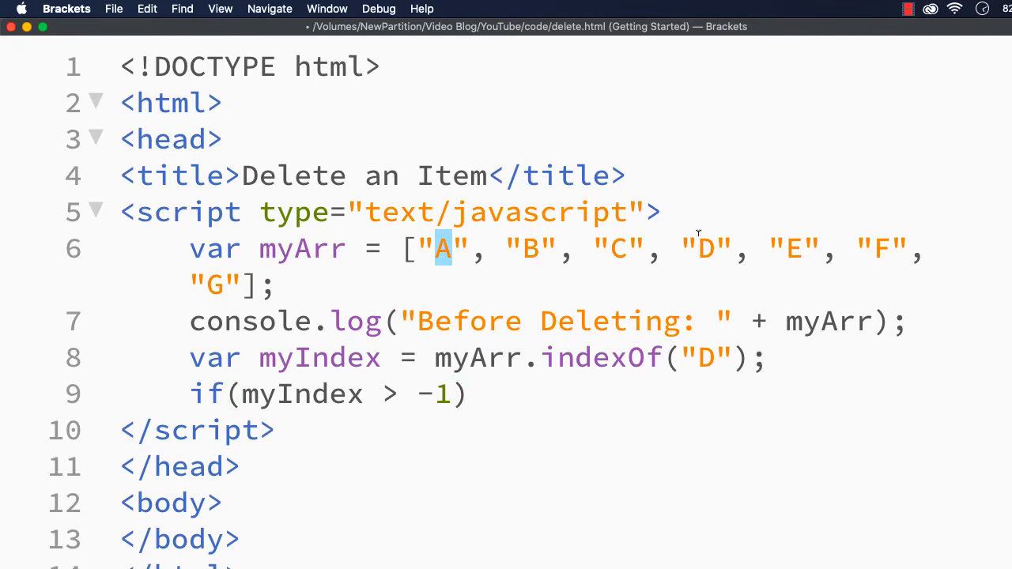
mouse_move(408, 395)
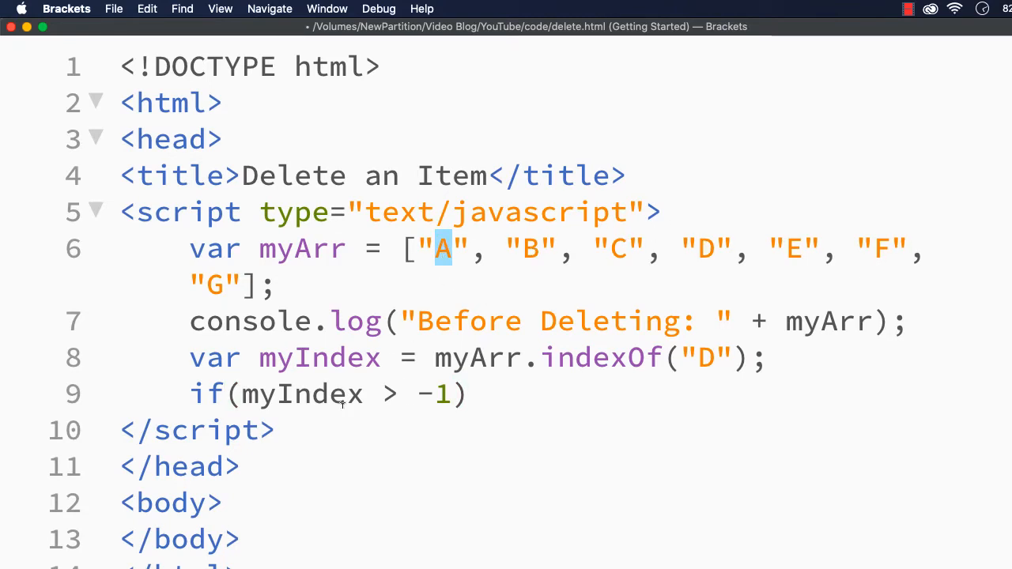
click(469, 393)
text({)
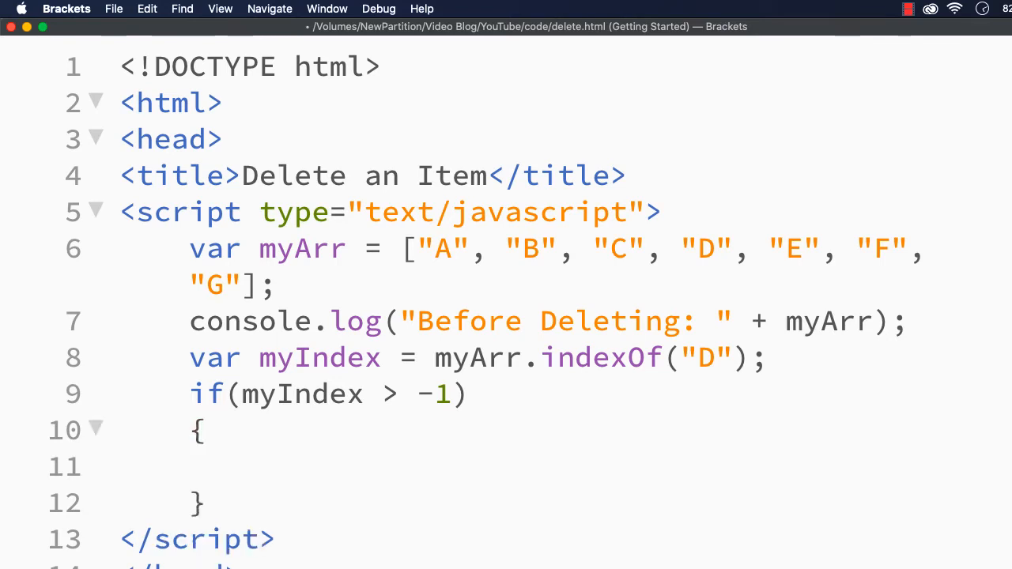
mouse_move(506, 558)
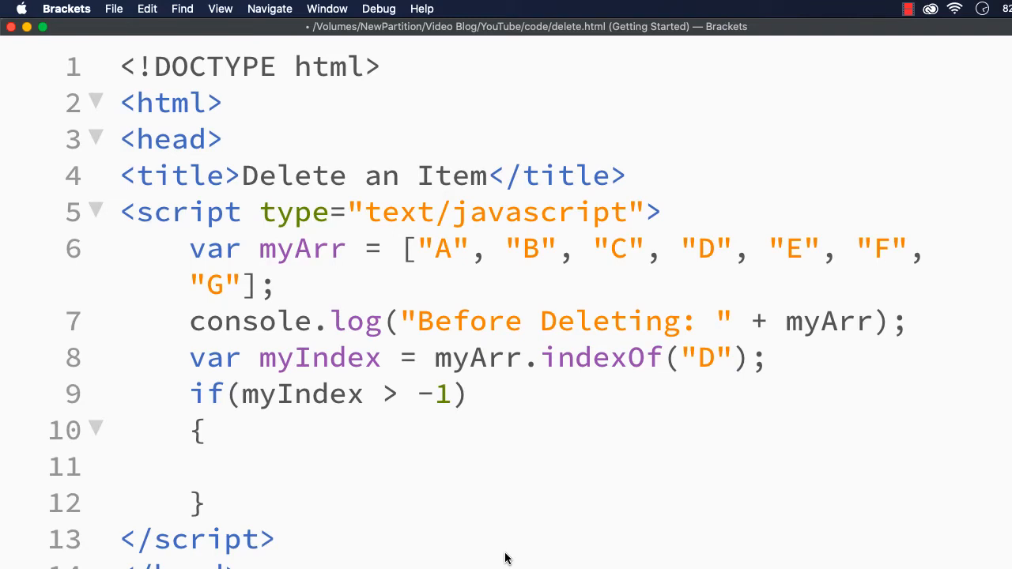
Put myArr.splice(myIndex, 1); inside the if block's braces.
click(261, 466)
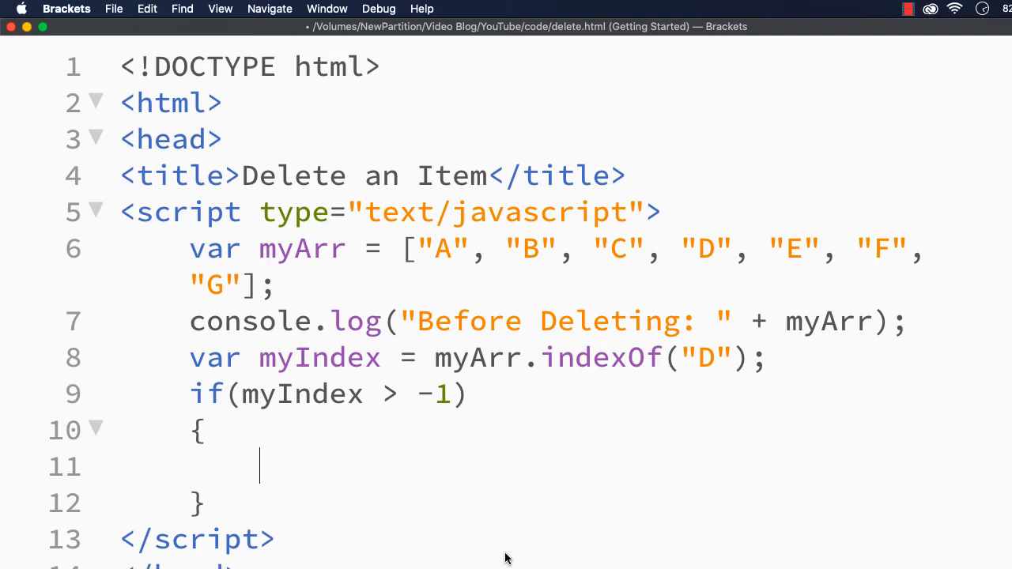
text(myArr)
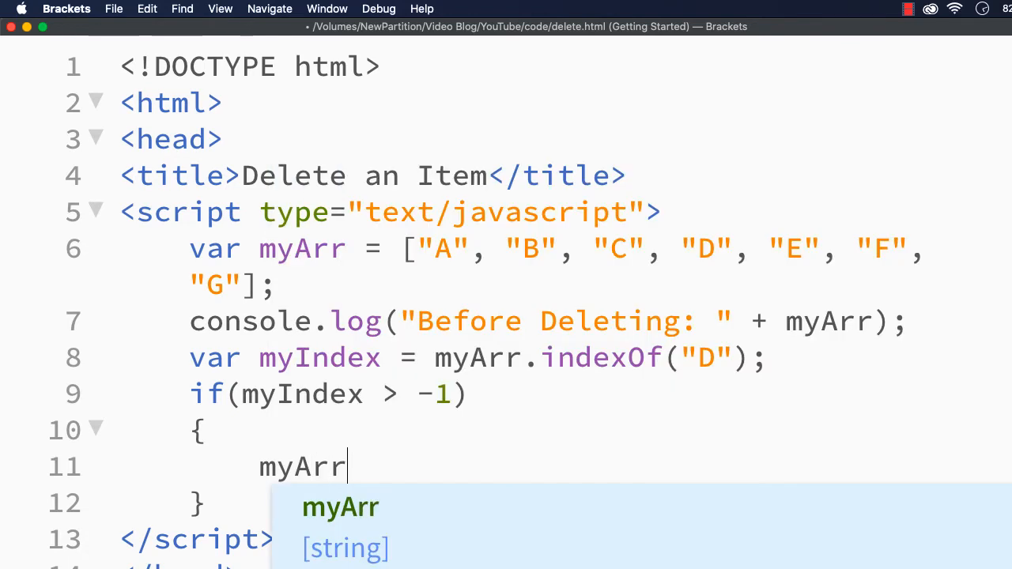
text(.splice()
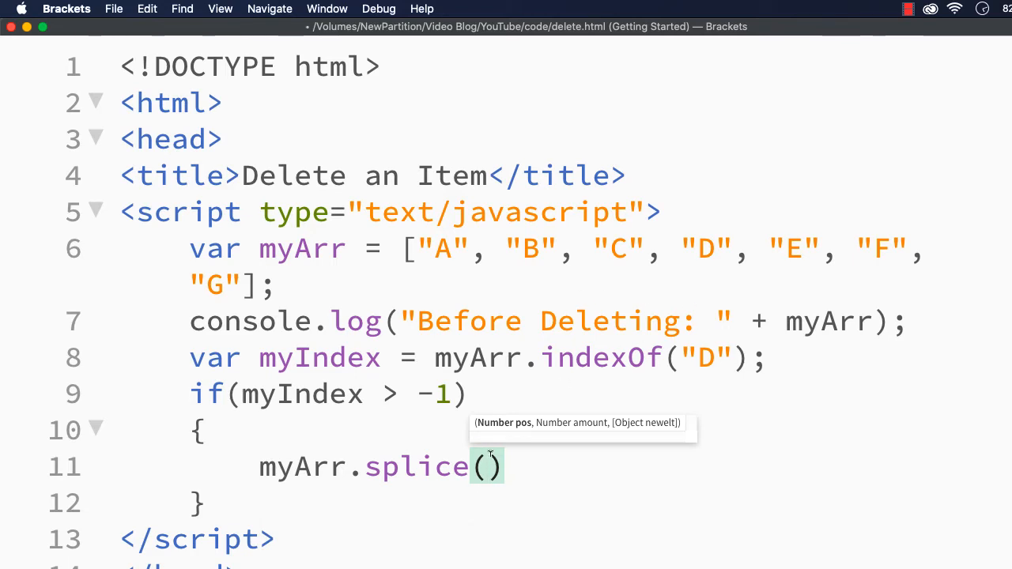
text(myIndex,)
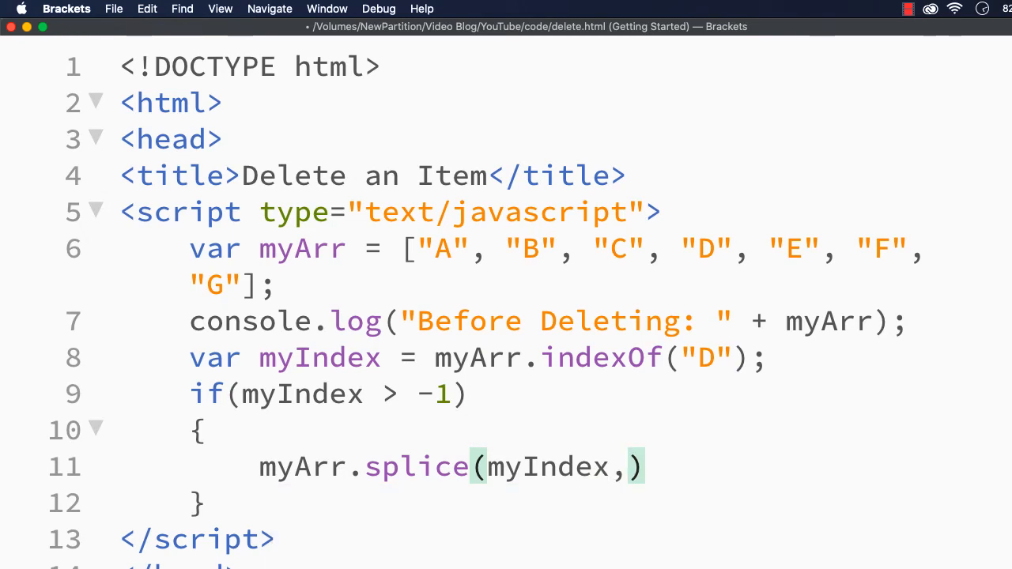
mouse_move(683, 261)
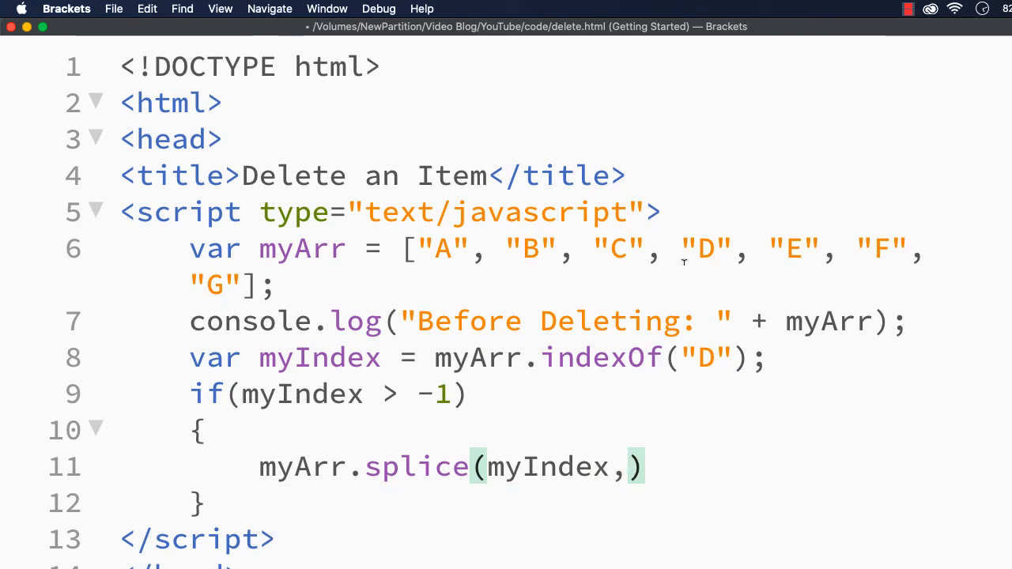
mouse_move(678, 443)
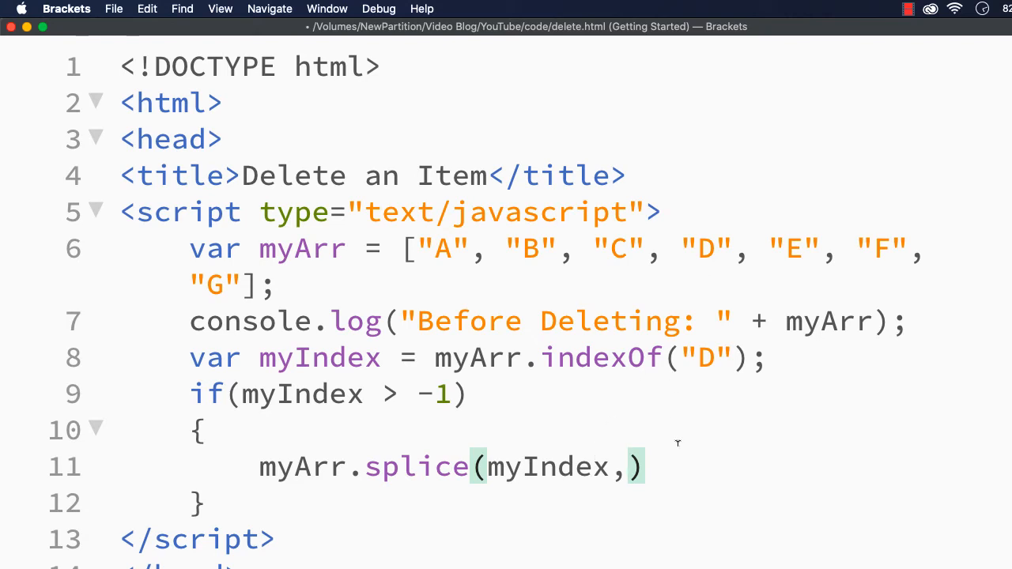
text(1)
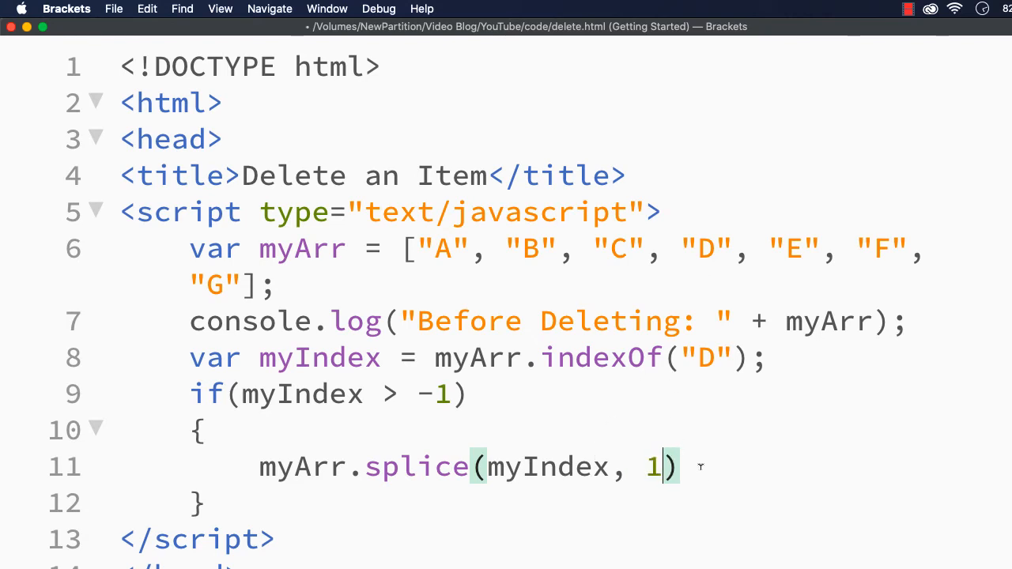
text(;)
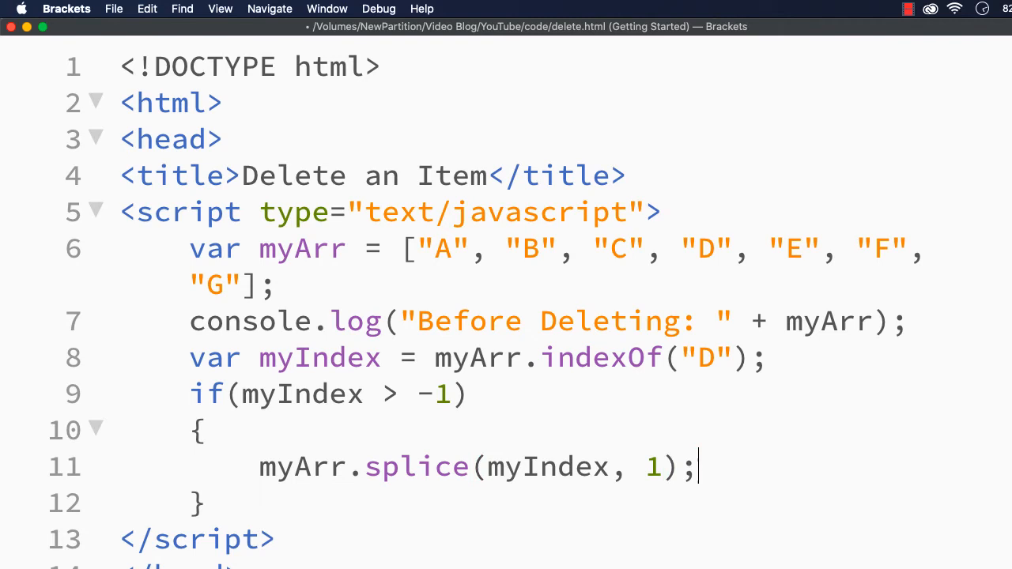
mouse_move(702, 231)
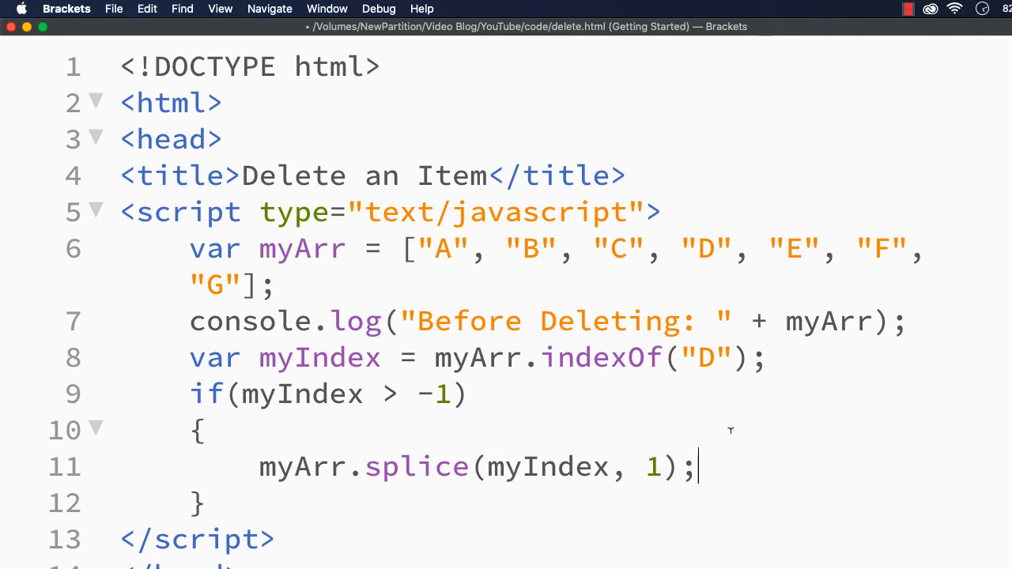
Add console.log("After Deleting: " + myArr); on a new line after the if block.
key(Return)
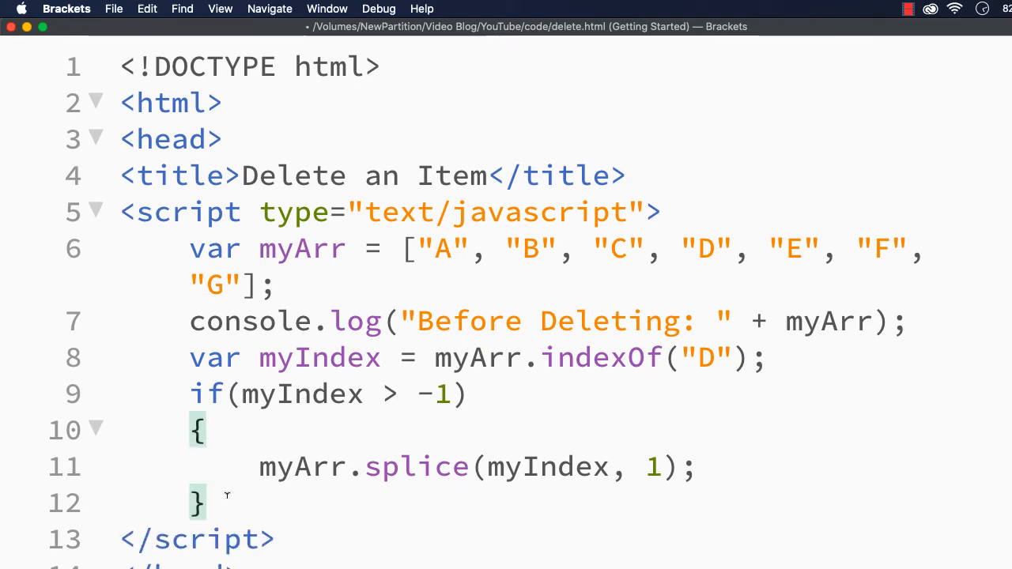
text(console.log("After Deletin)
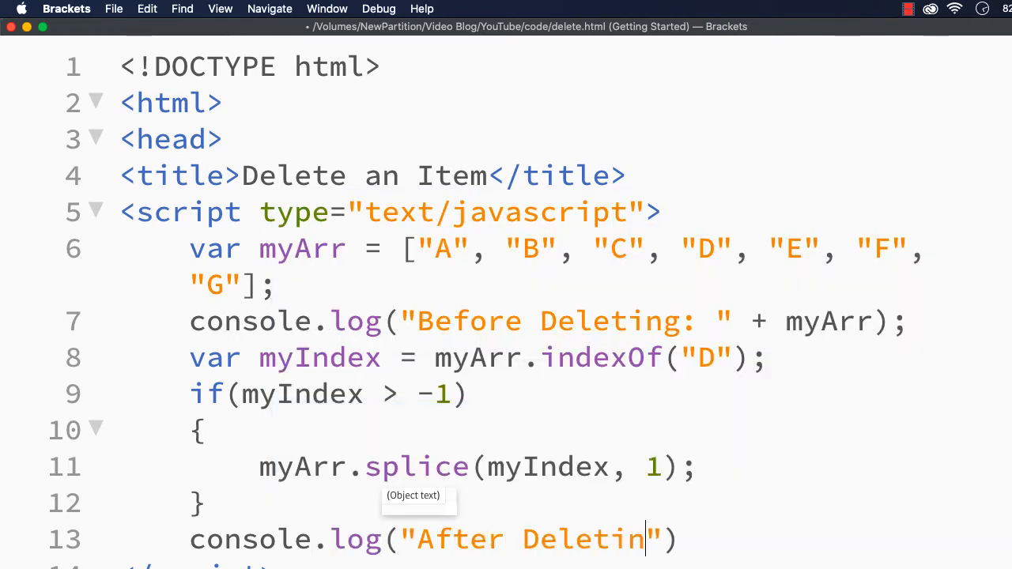
text(g:)
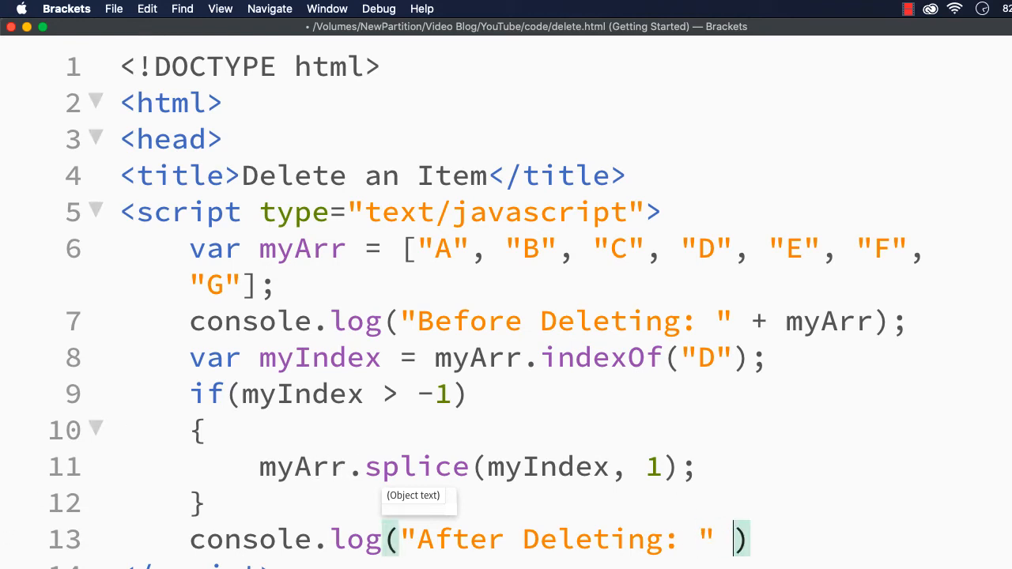
text(+ m)
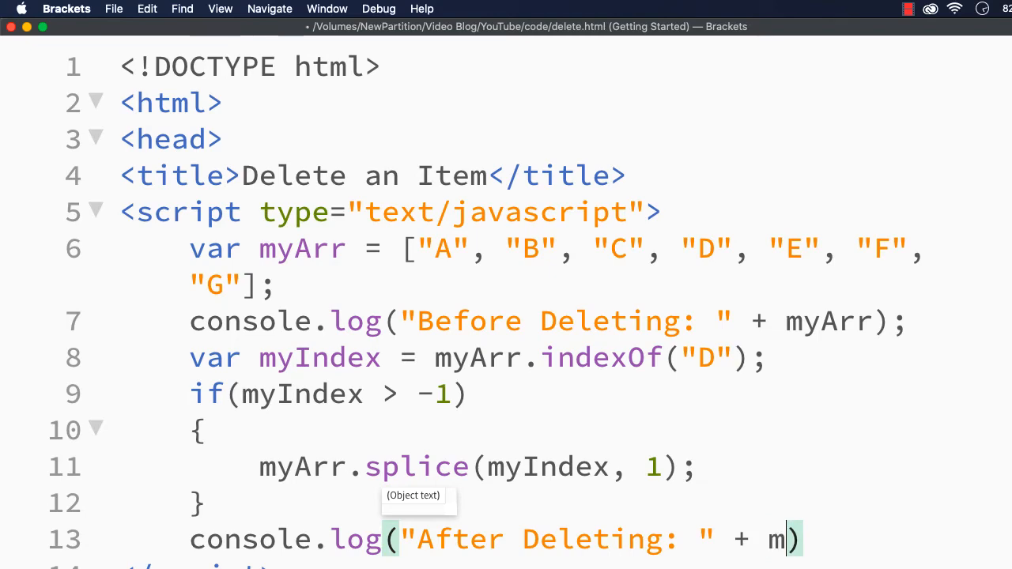
text(yArr))
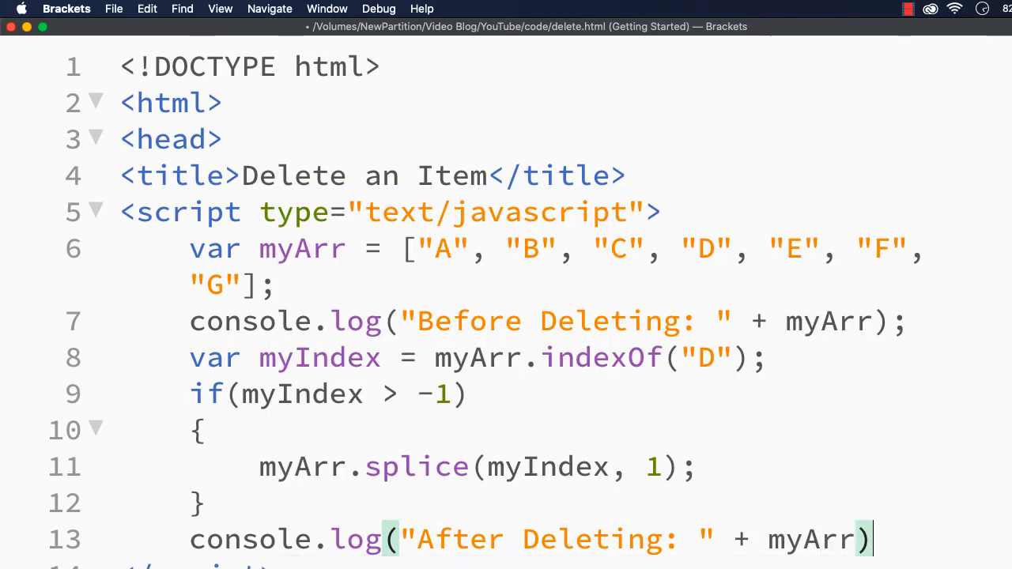
text(;)
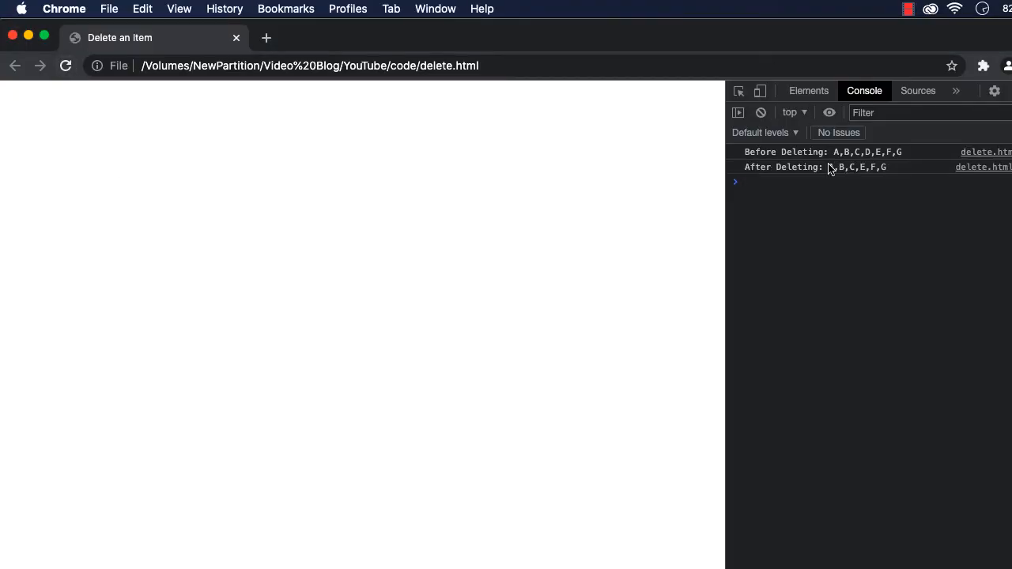
mouse_move(879, 162)
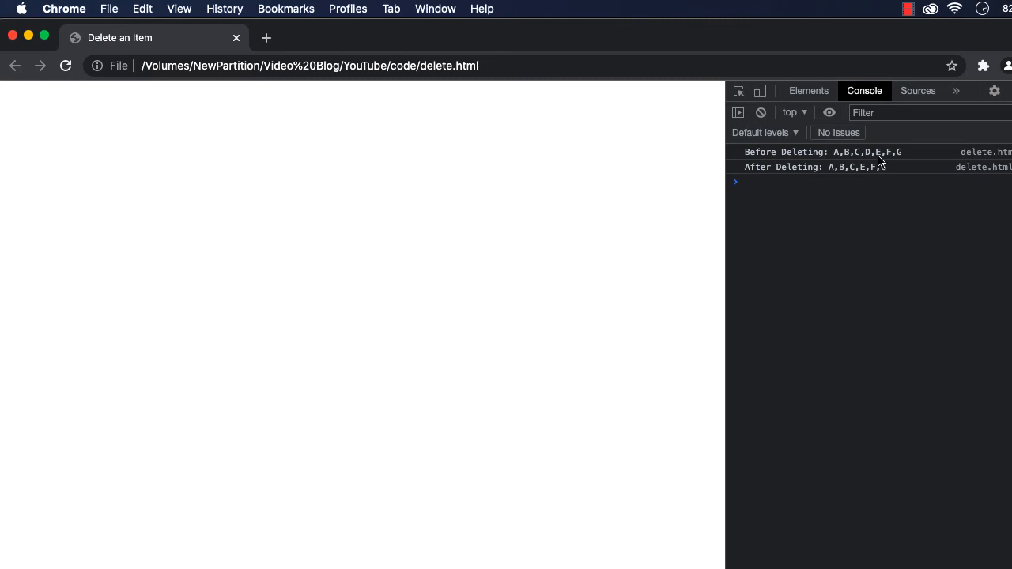
mouse_move(811, 176)
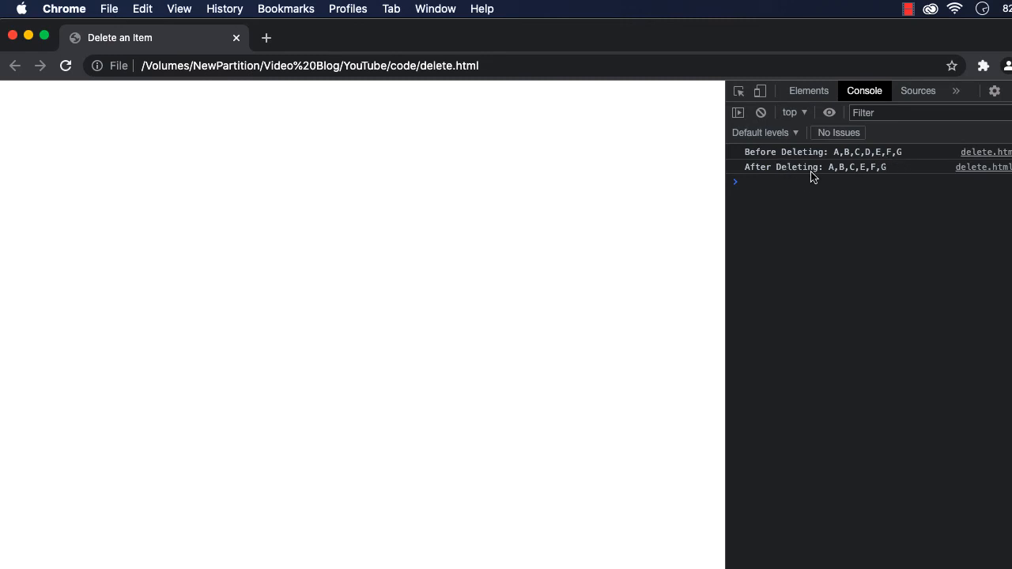
mouse_move(866, 172)
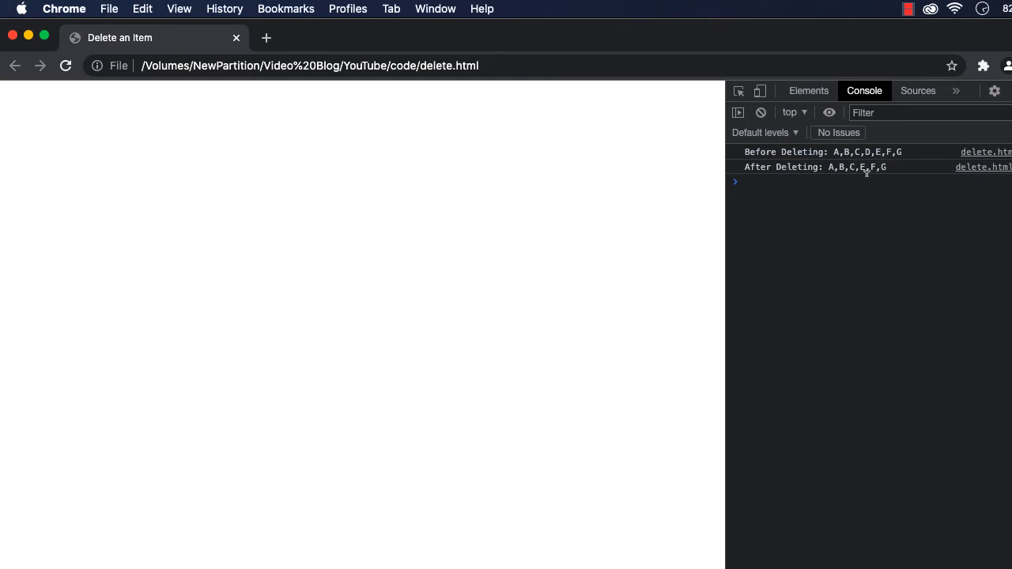
mouse_move(605, 445)
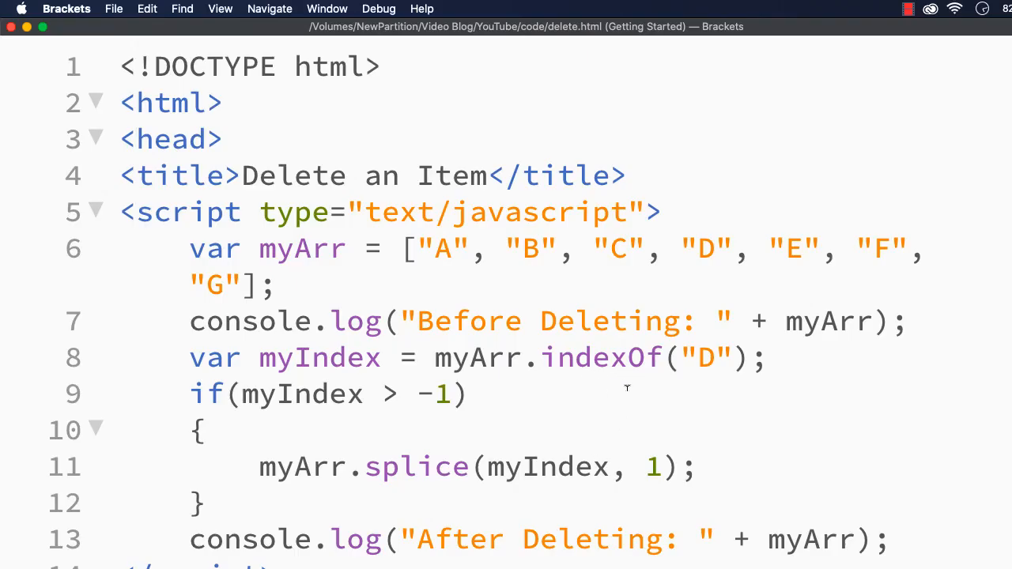
Change the splice removal count on line 11 from 1 to 2.
double_click(547, 466)
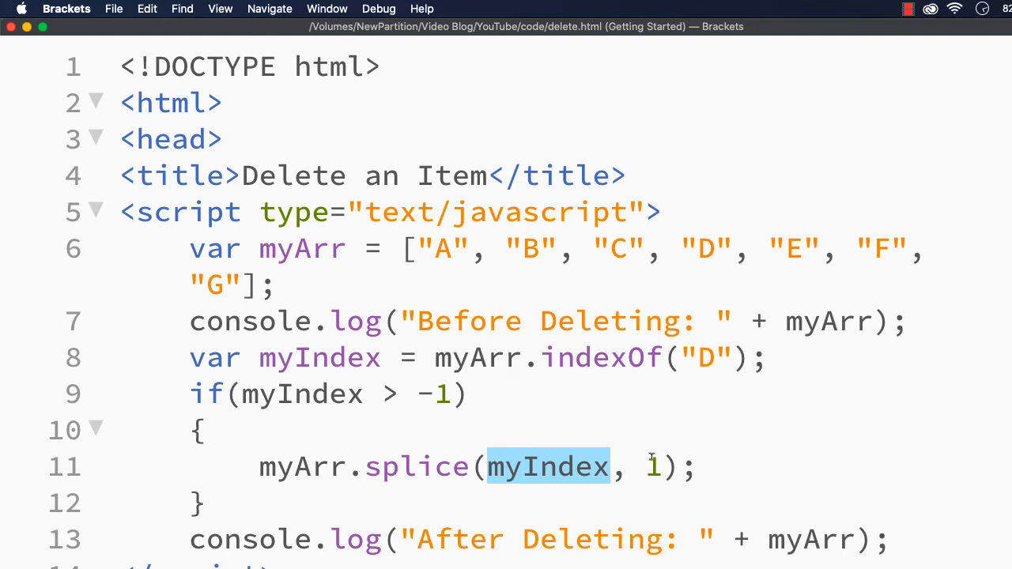
text(2)
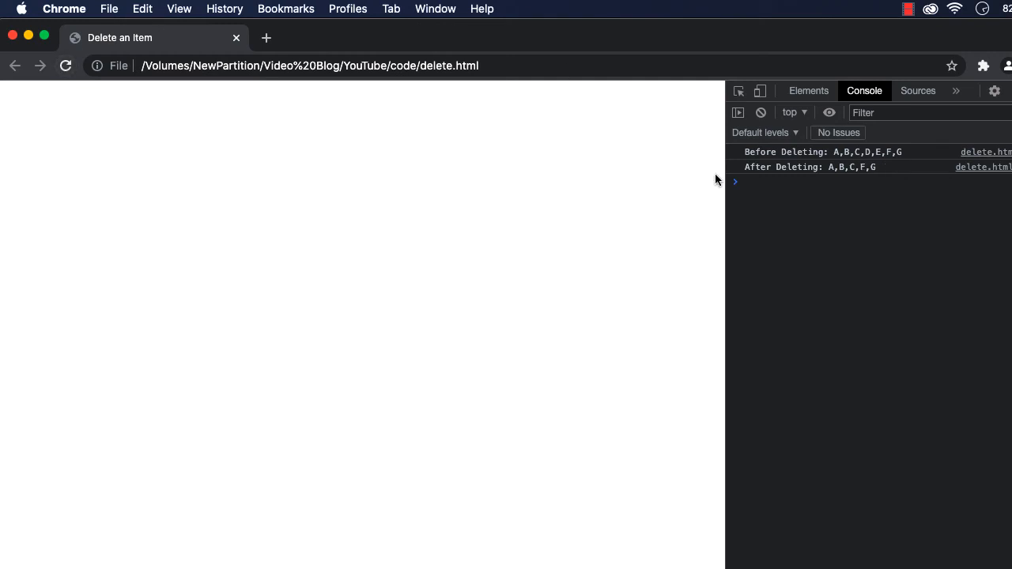
mouse_move(915, 159)
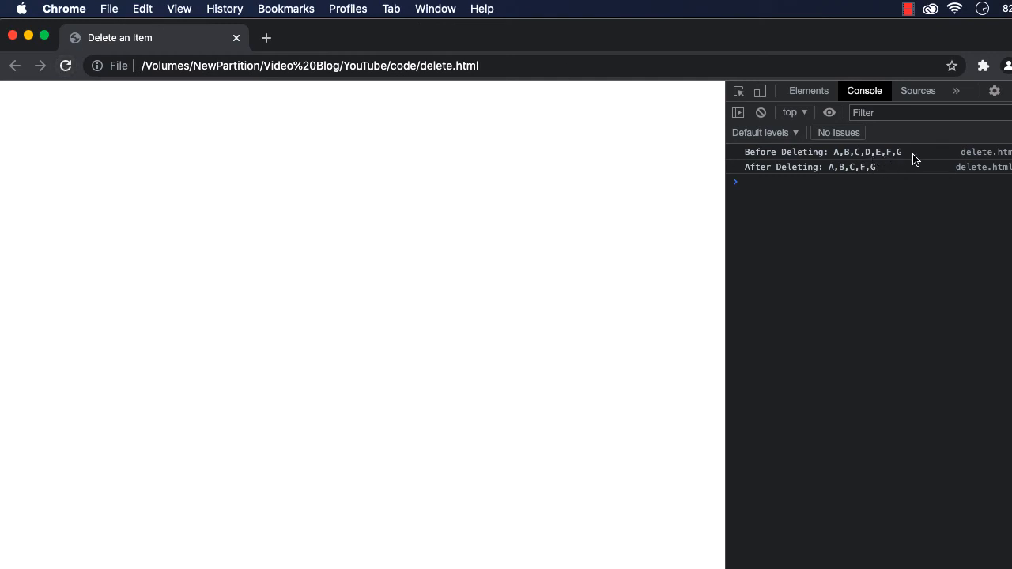
mouse_move(758, 171)
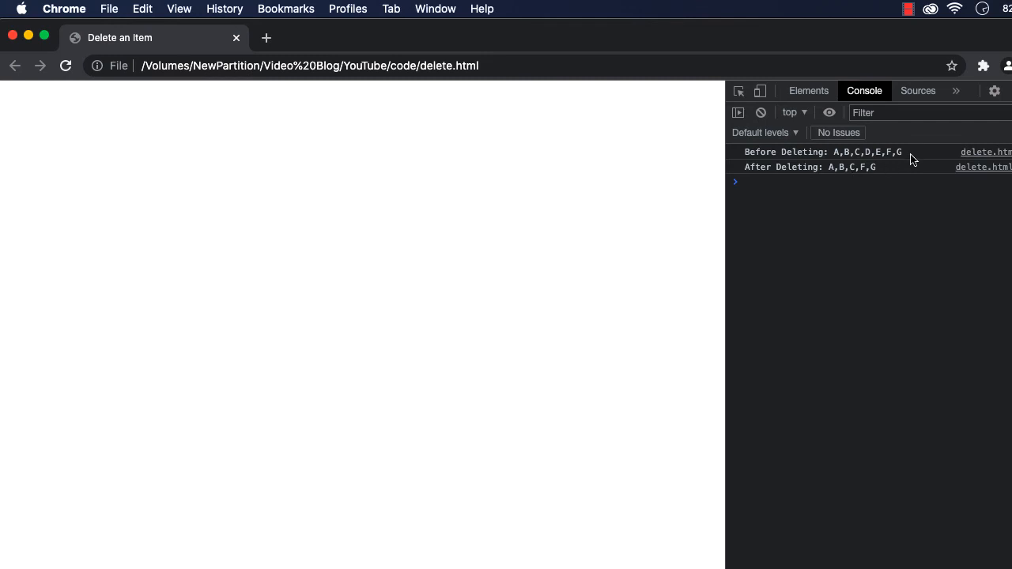
mouse_move(885, 164)
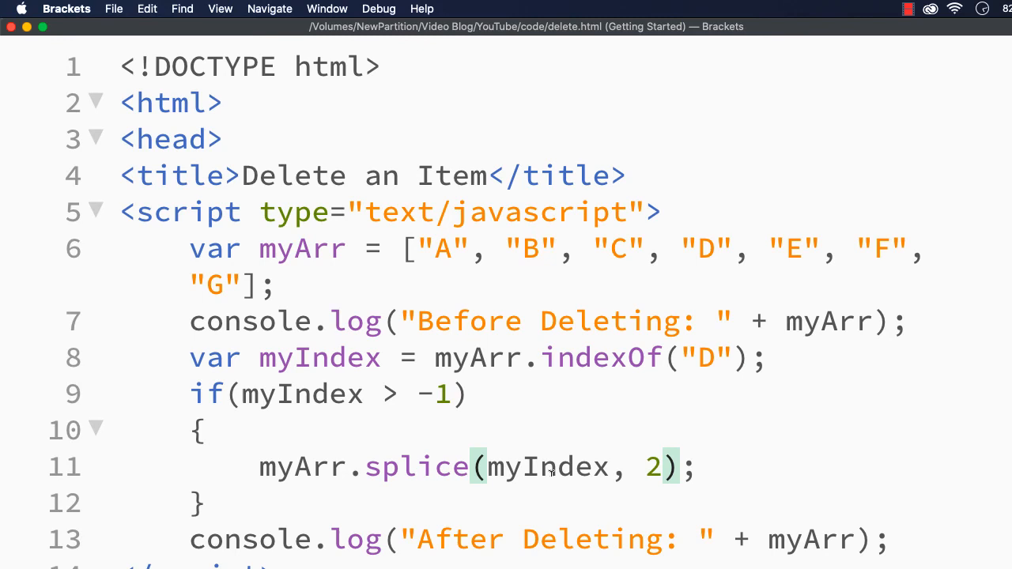
Set the splice count back to 1 and make indexOf search for "B" instead of "D".
double_click(548, 467)
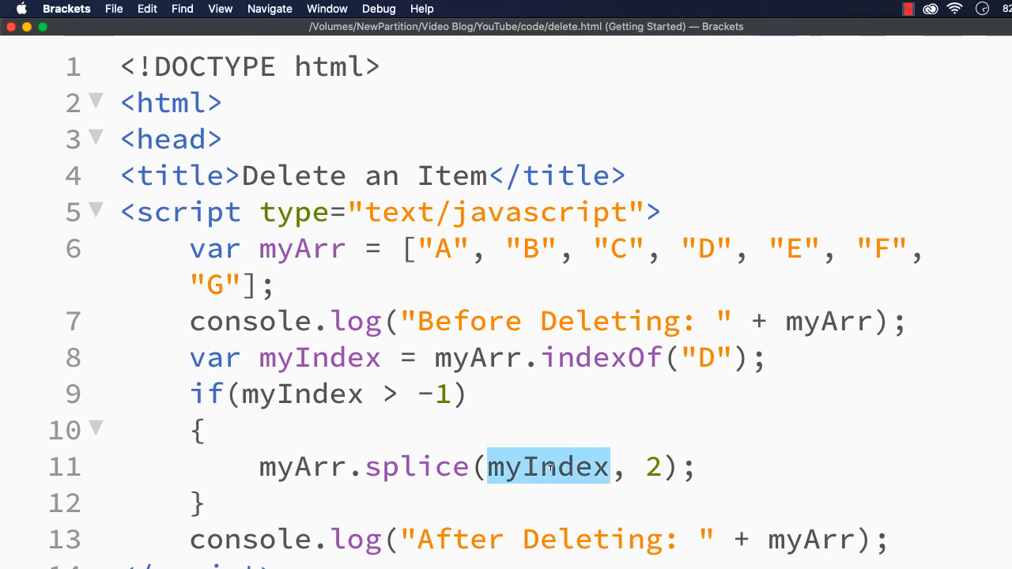
double_click(653, 466)
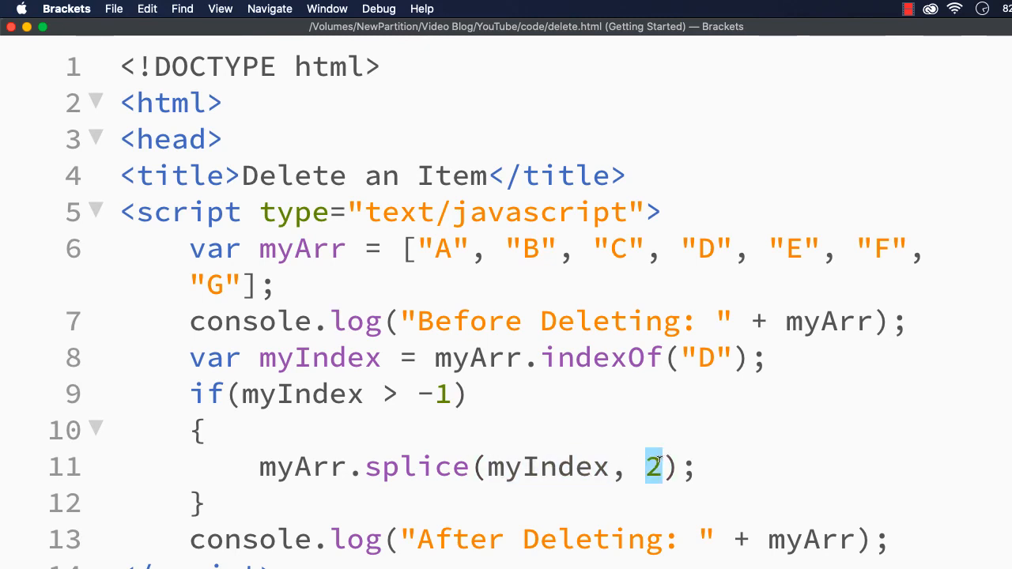
text(1)
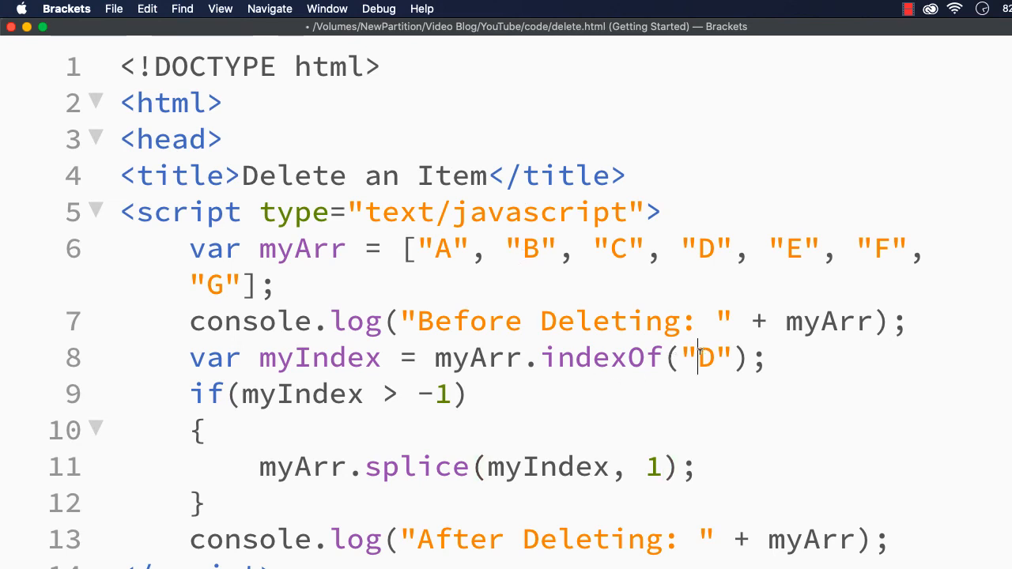
double_click(703, 357)
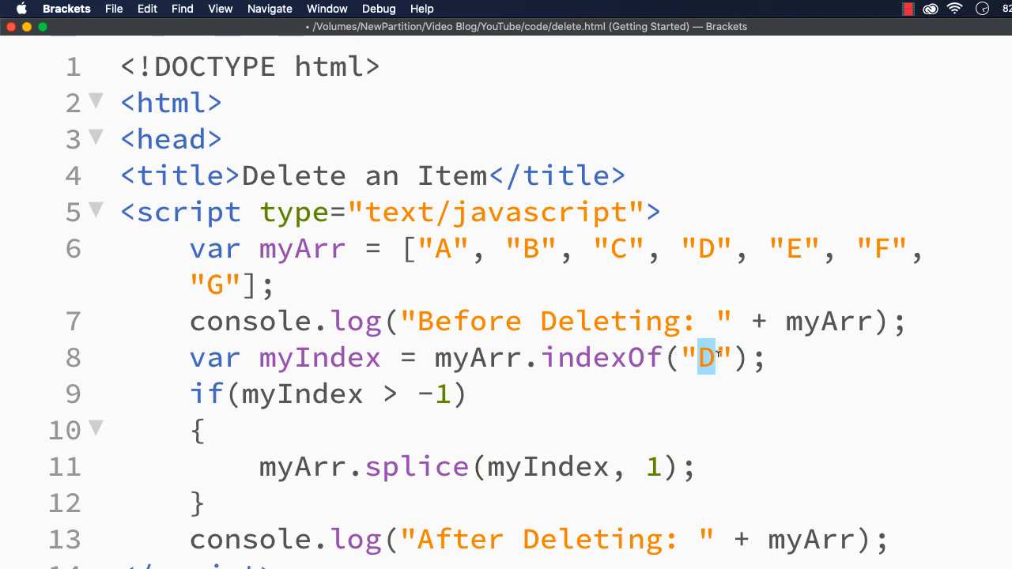
text(B)
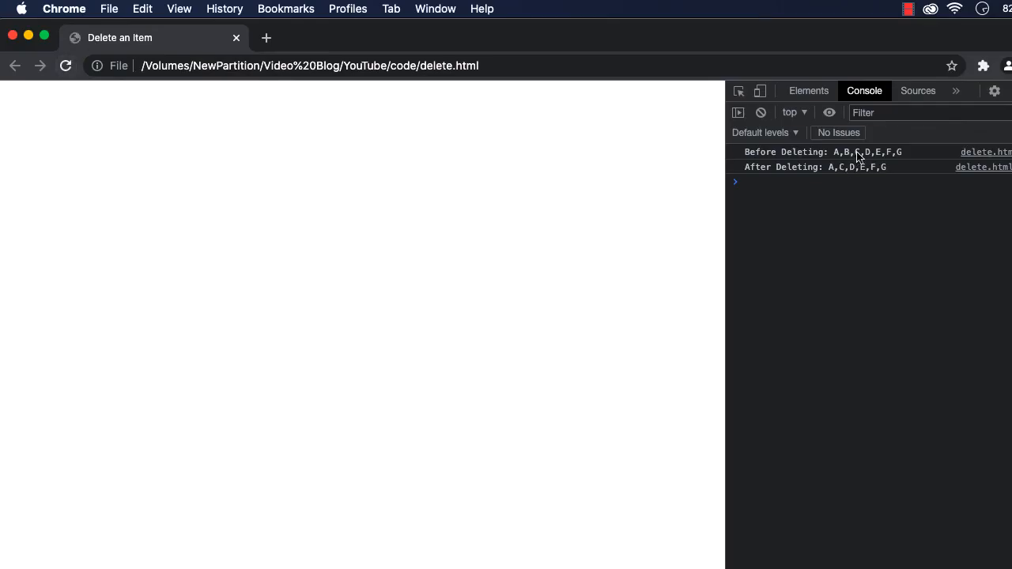
mouse_move(847, 171)
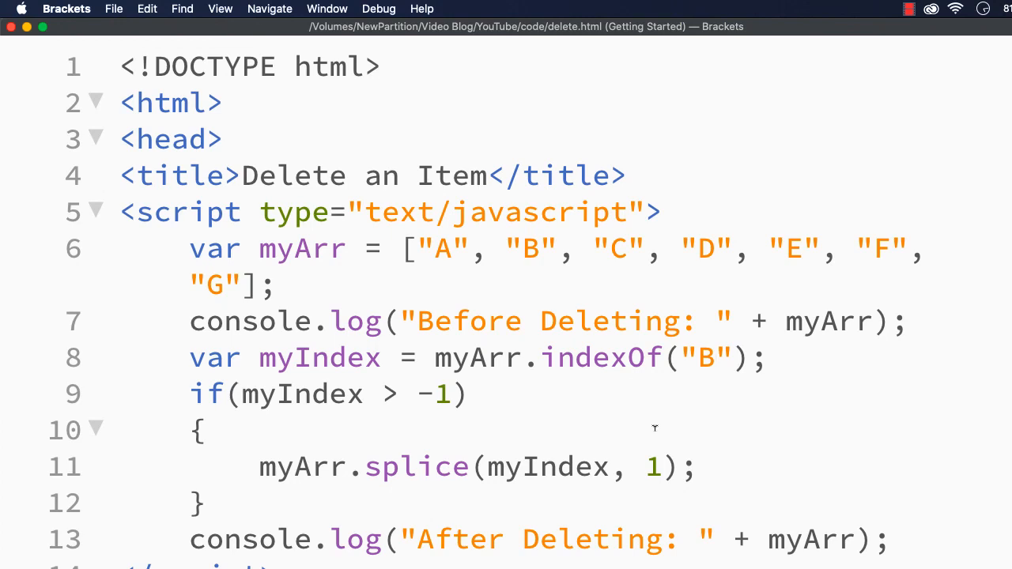
mouse_move(493, 498)
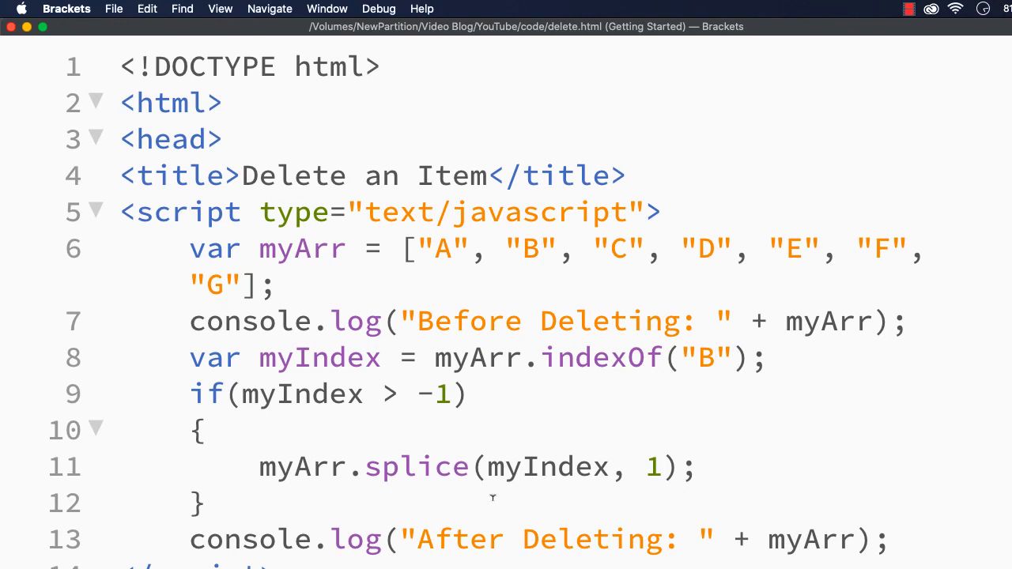
mouse_move(495, 320)
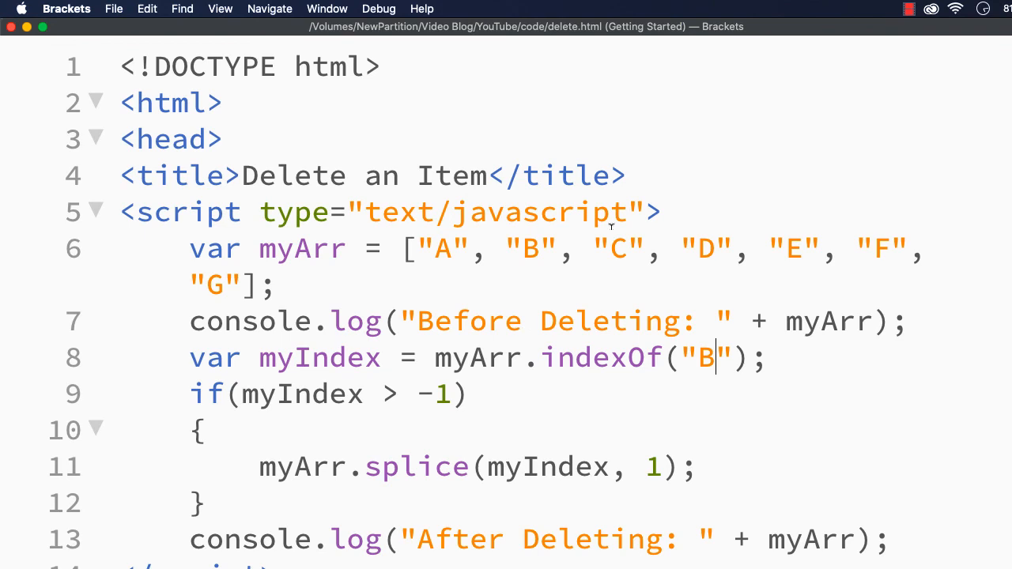
mouse_move(700, 216)
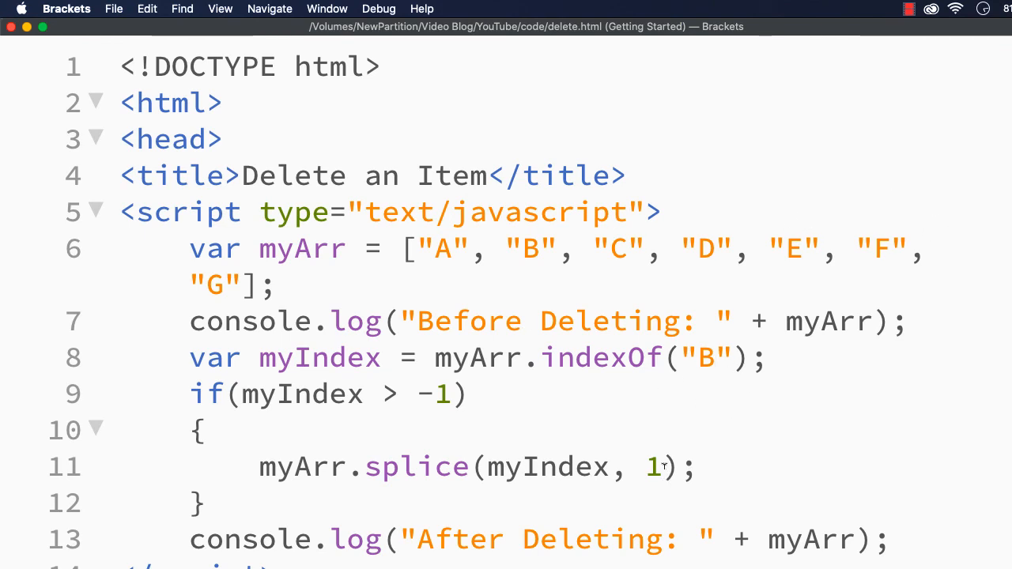
click(713, 357)
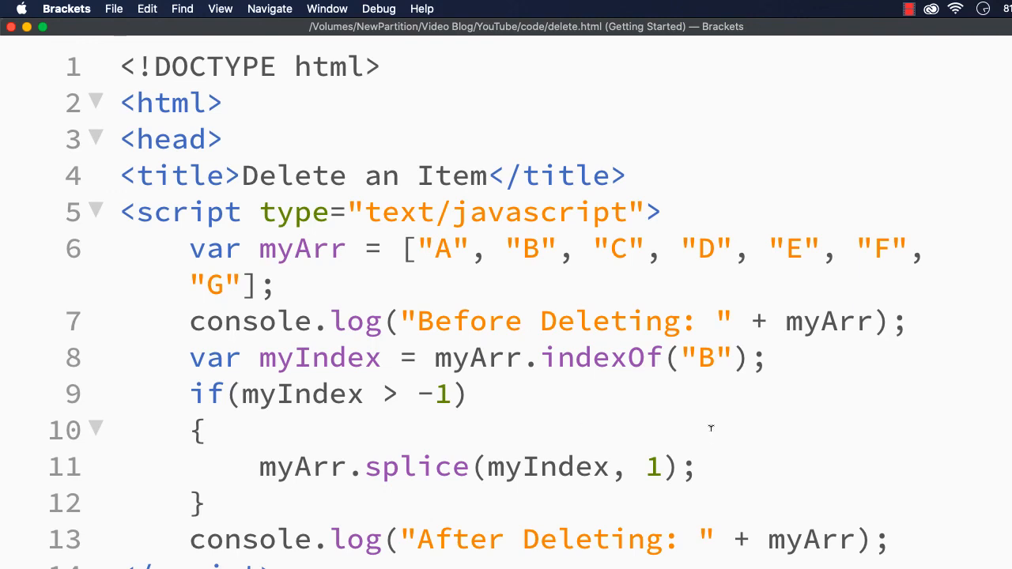
click(715, 358)
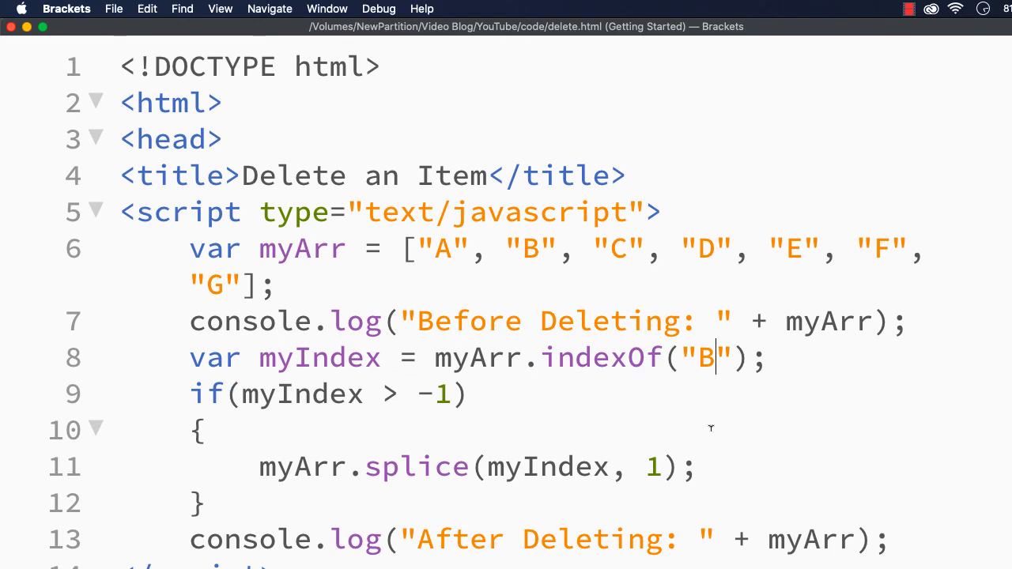